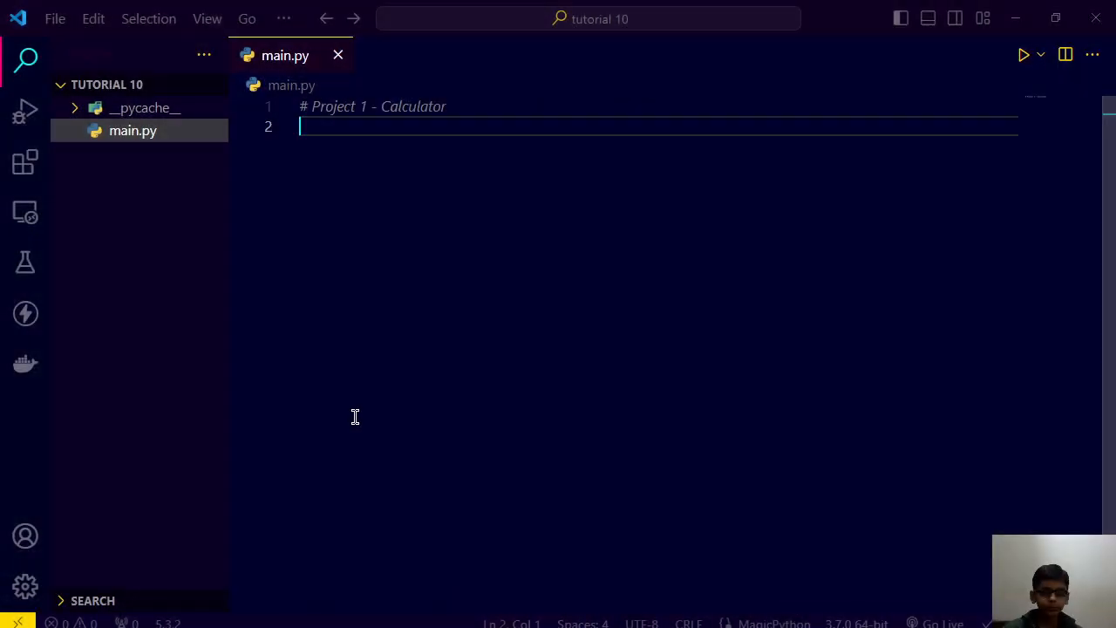
Open the integrated terminal and type the command python main.py without running it
key("ctrl+`")
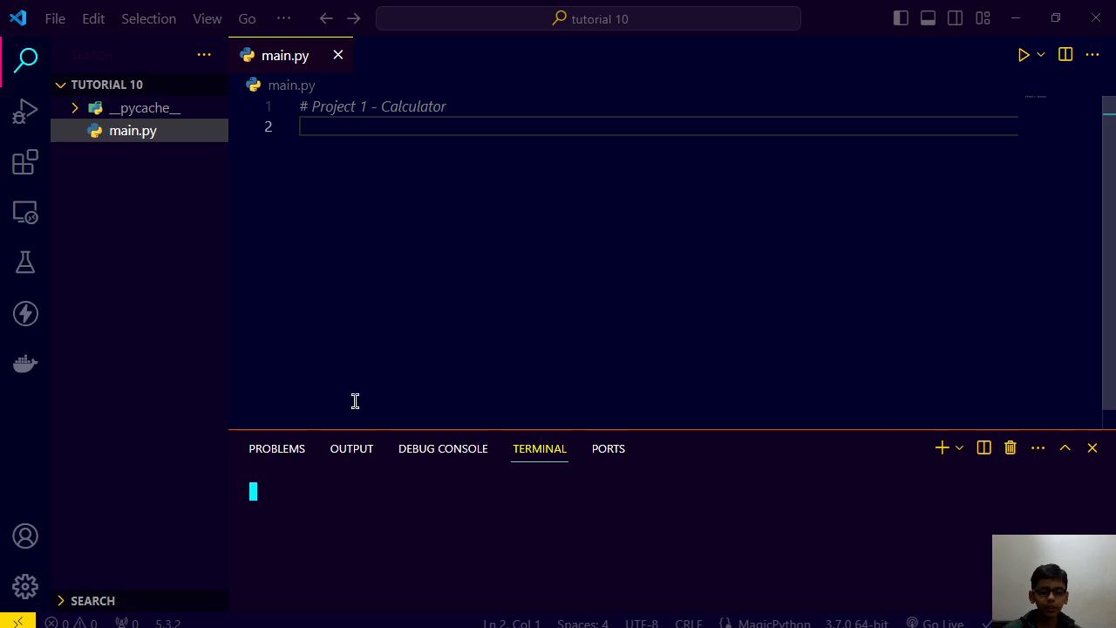
mouse_move(356, 397)
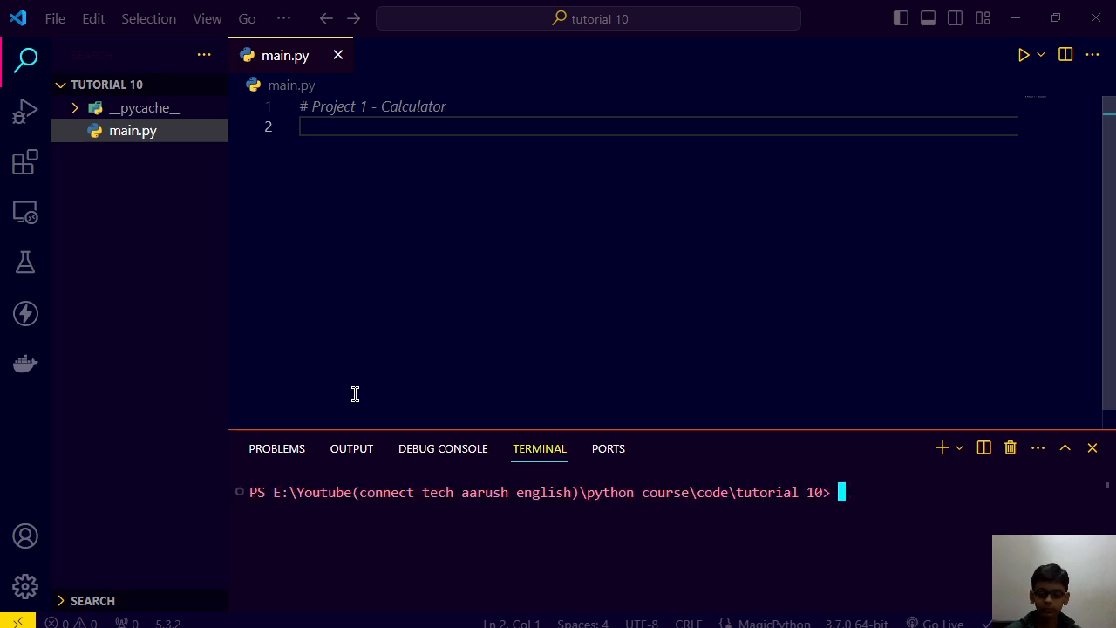
type("python ma")
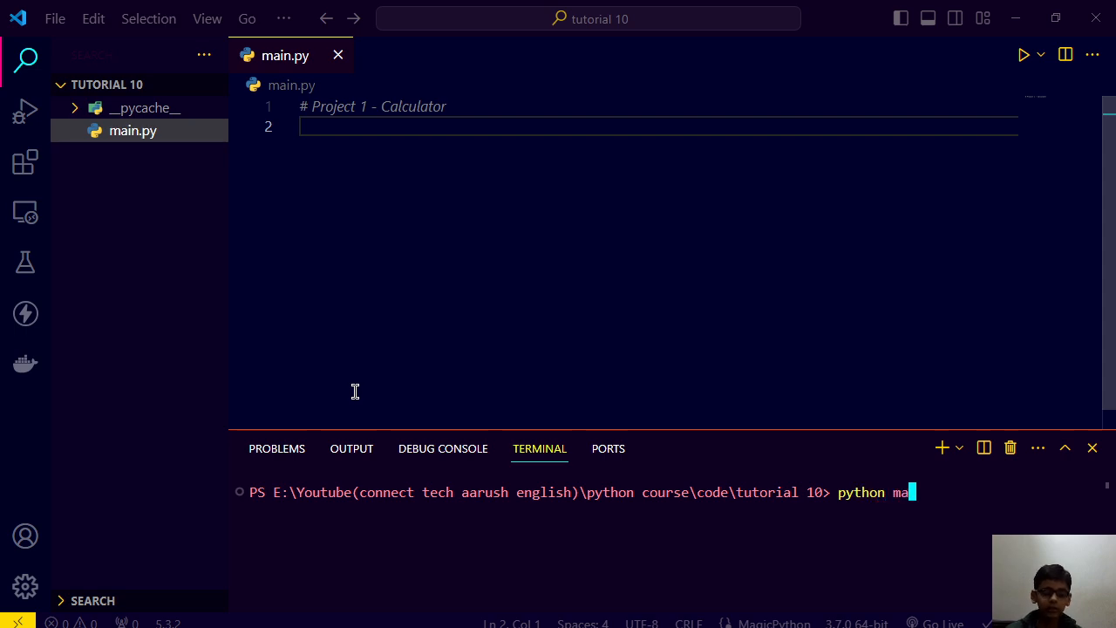
type("in.py")
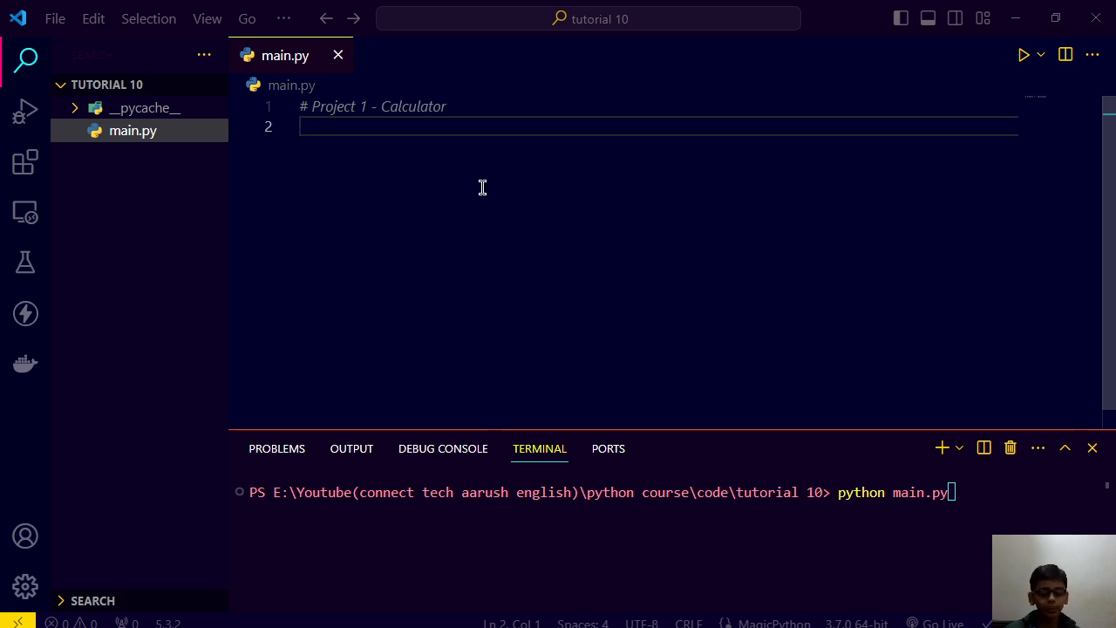
mouse_move(462, 188)
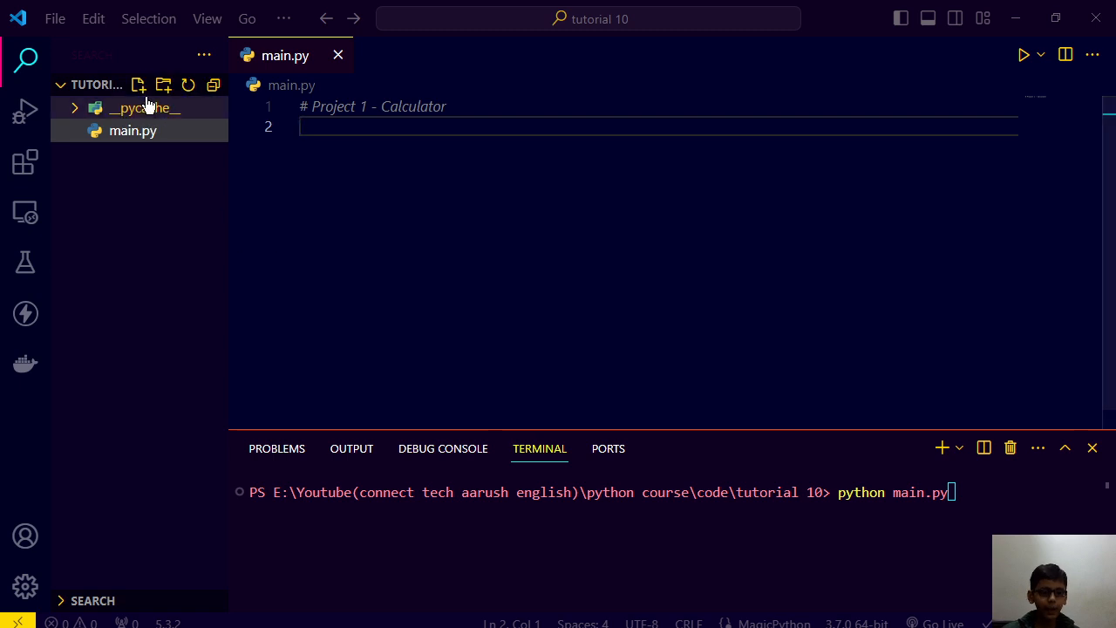
Create utils.py containing x=10
left_click(137, 83)
type("utils.py")
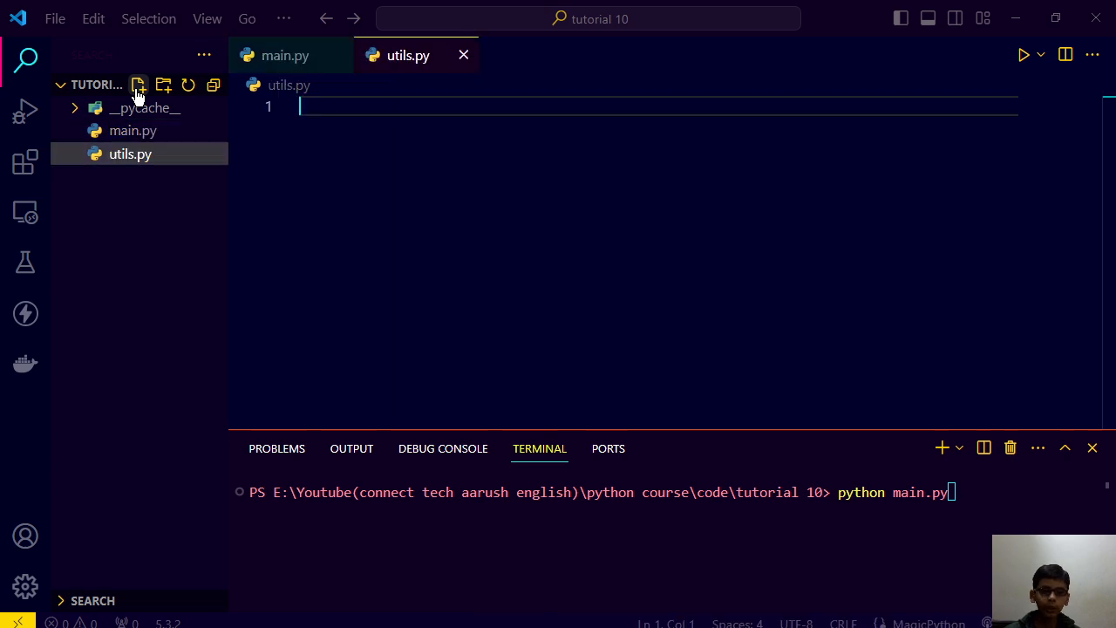
type("x=")
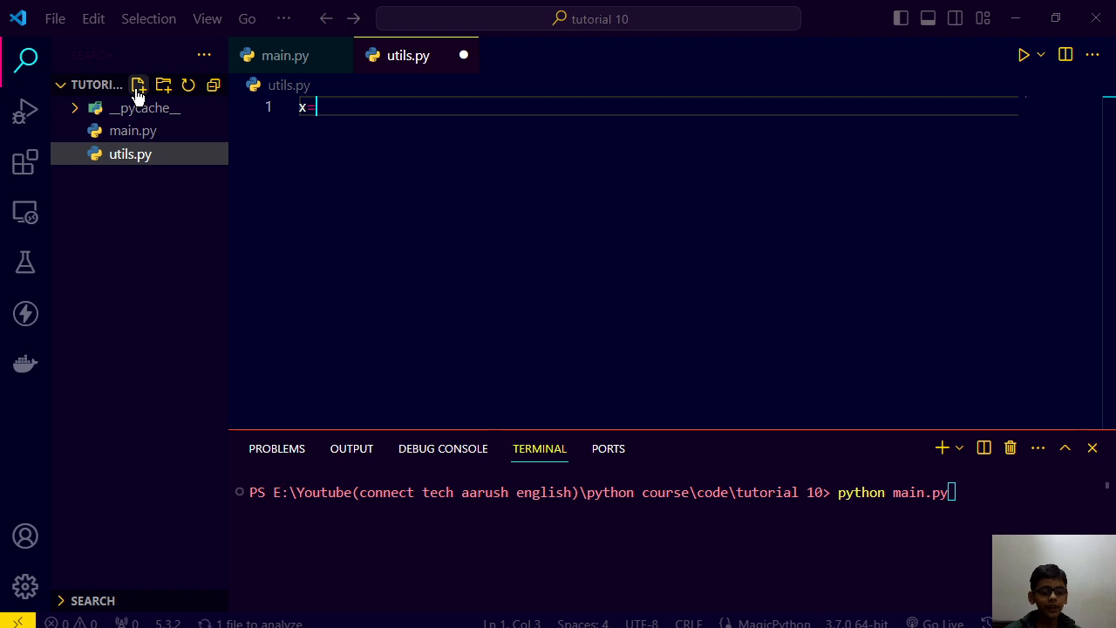
type("10")
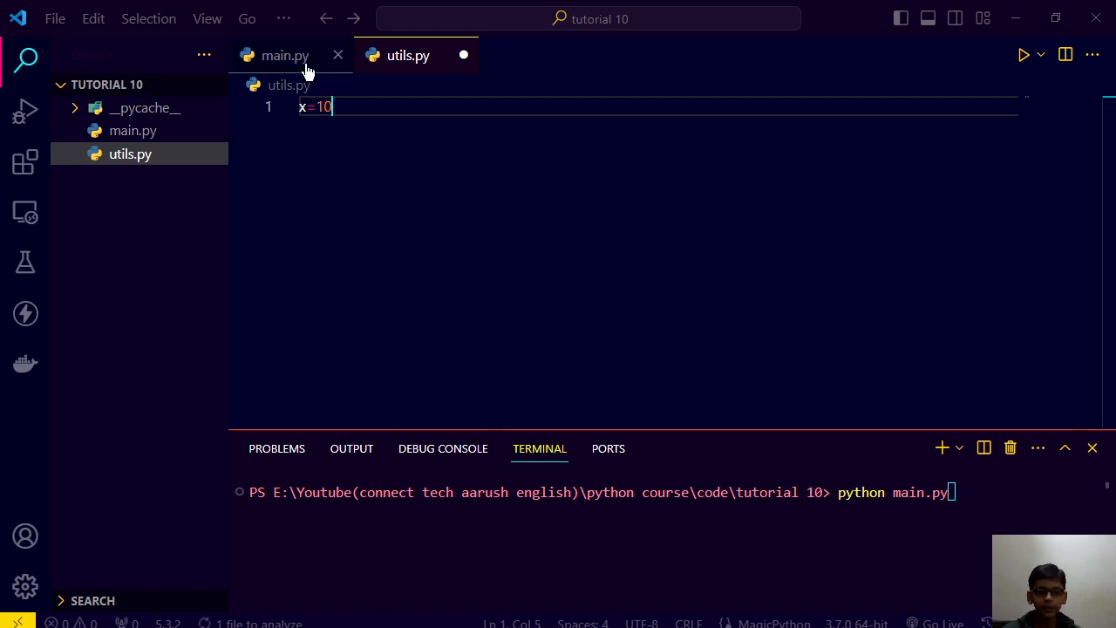
In main.py add import utils and print(utils.x), then run it to output 10
left_click(286, 54)
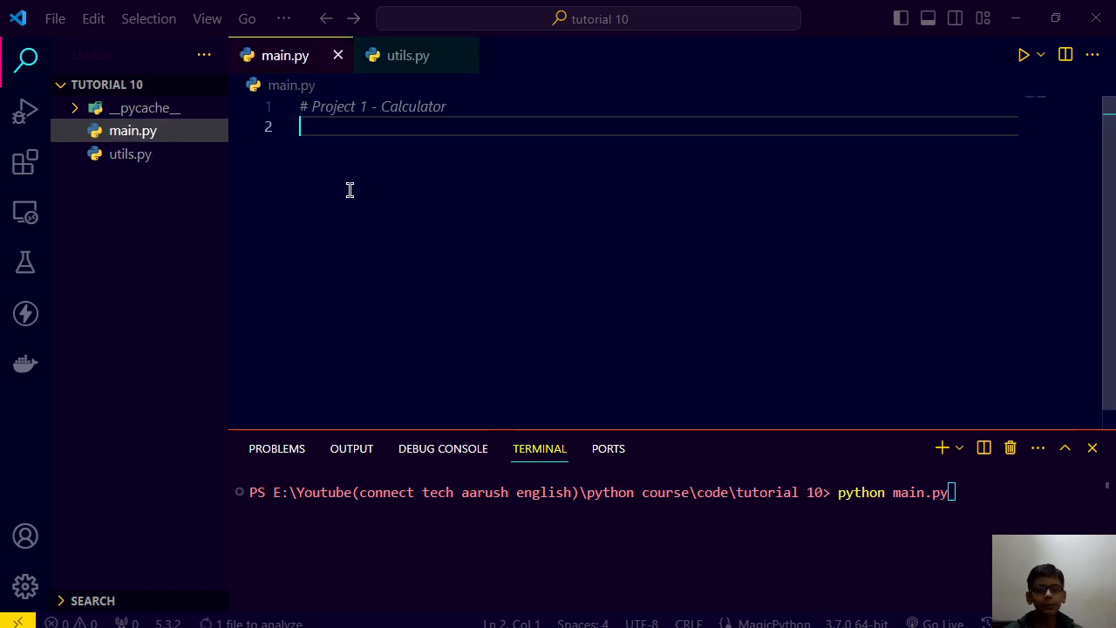
type("impo")
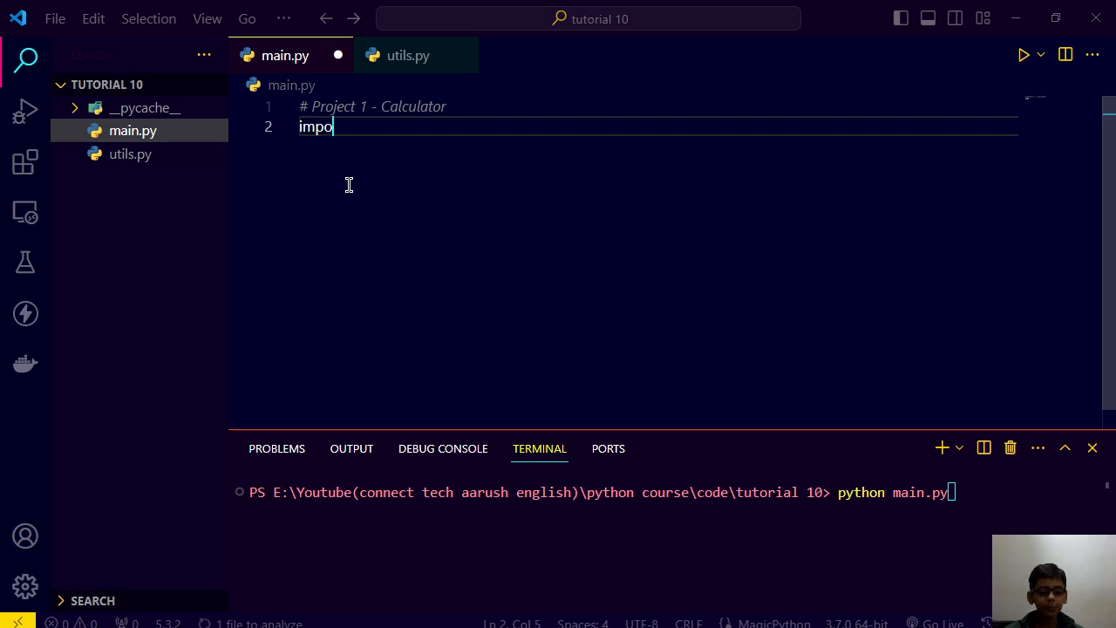
type("rt")
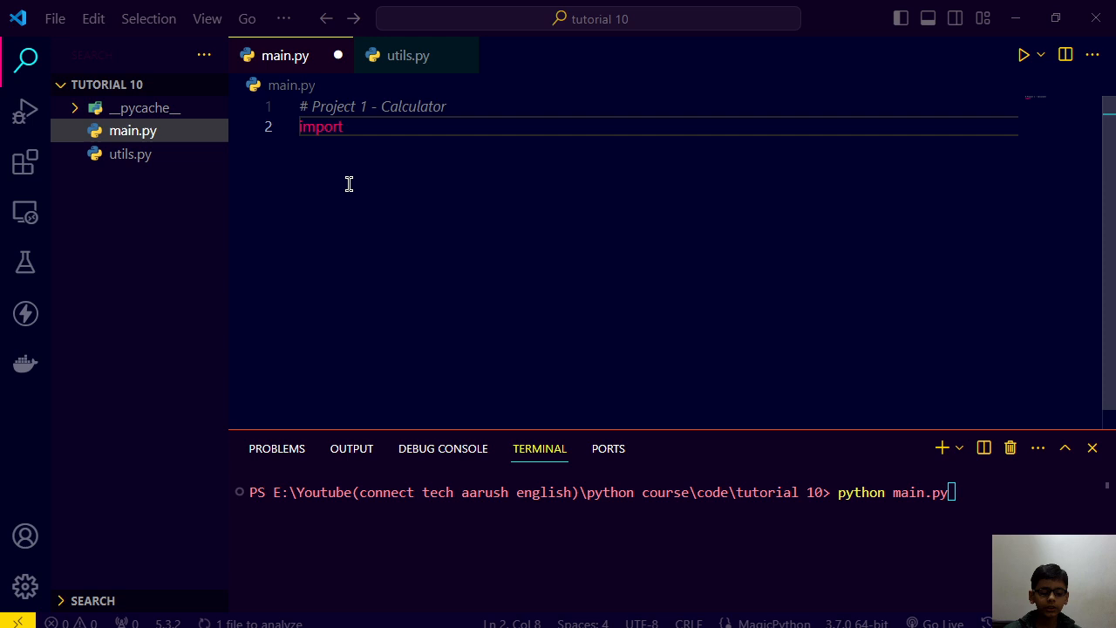
type("utils")
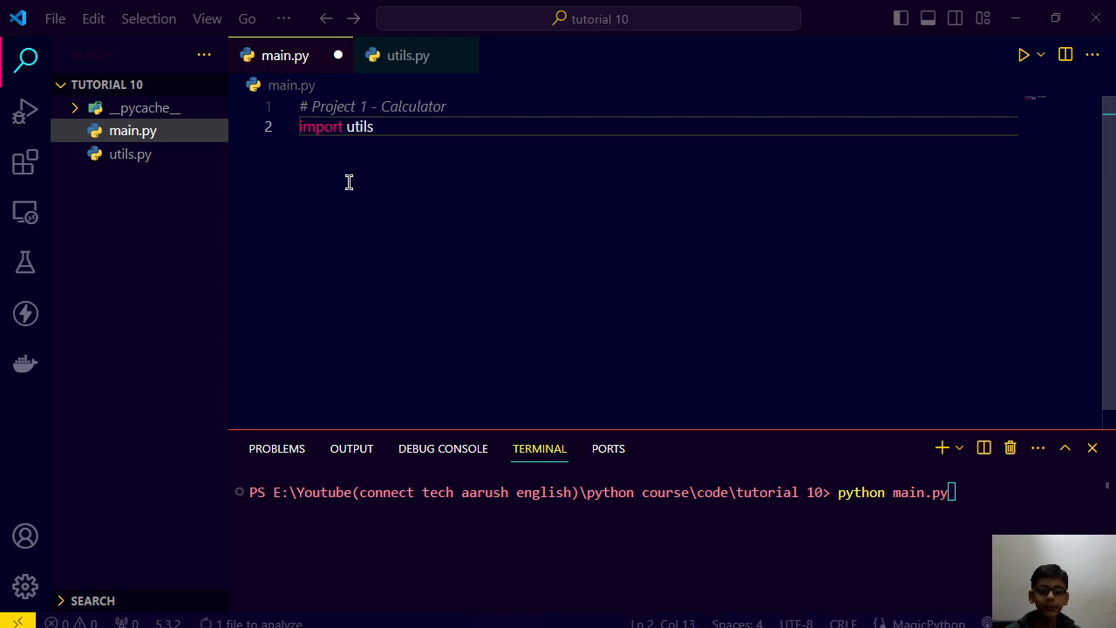
type("print(")
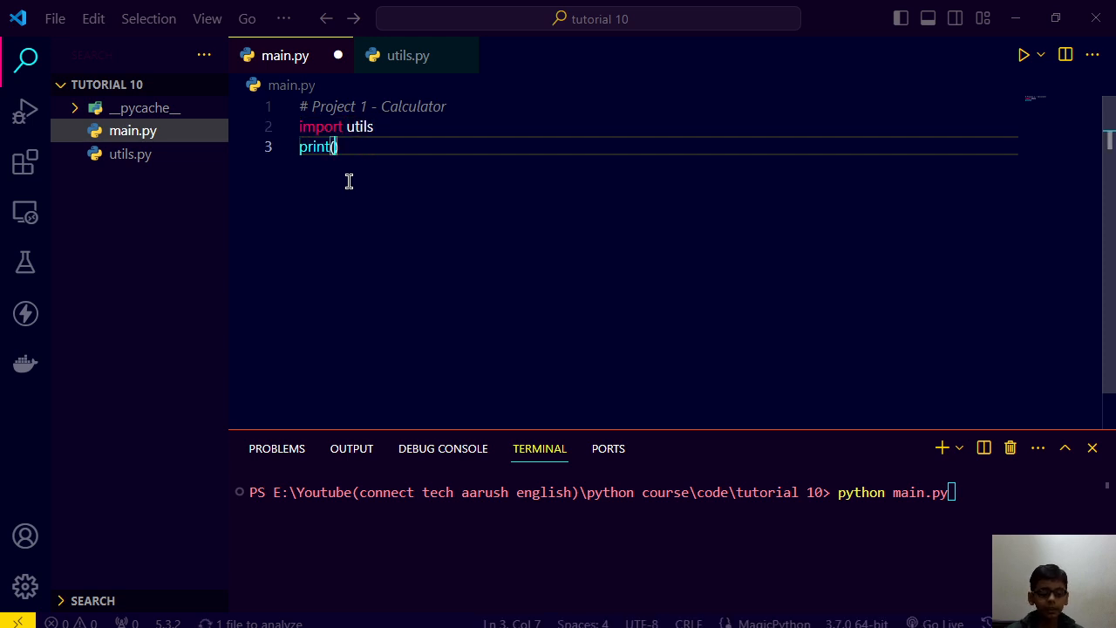
type("uti")
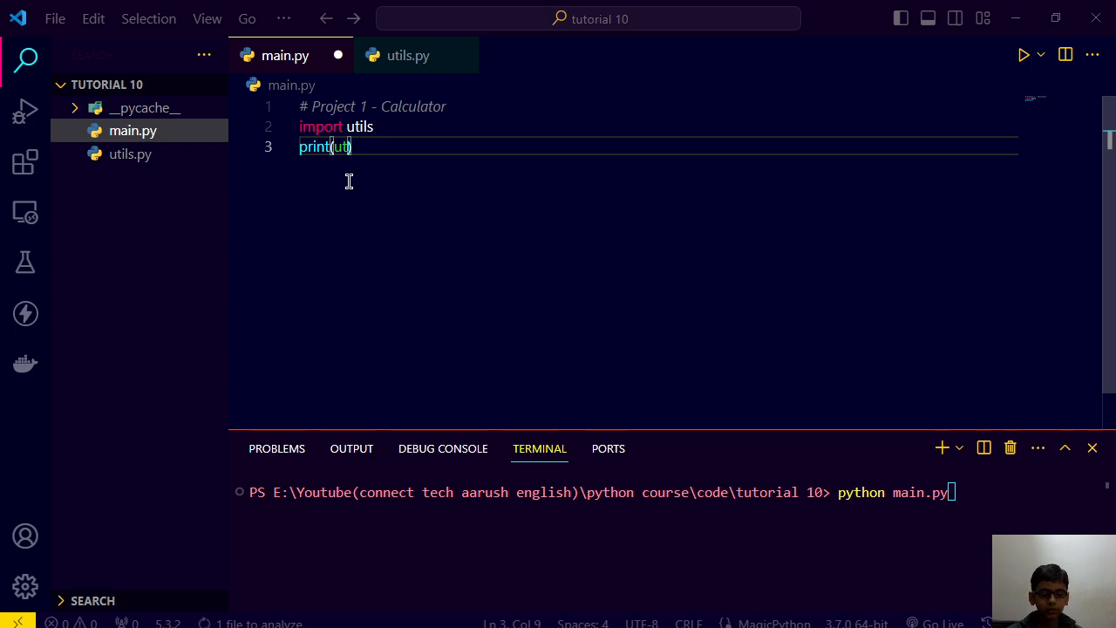
type("ils.x")
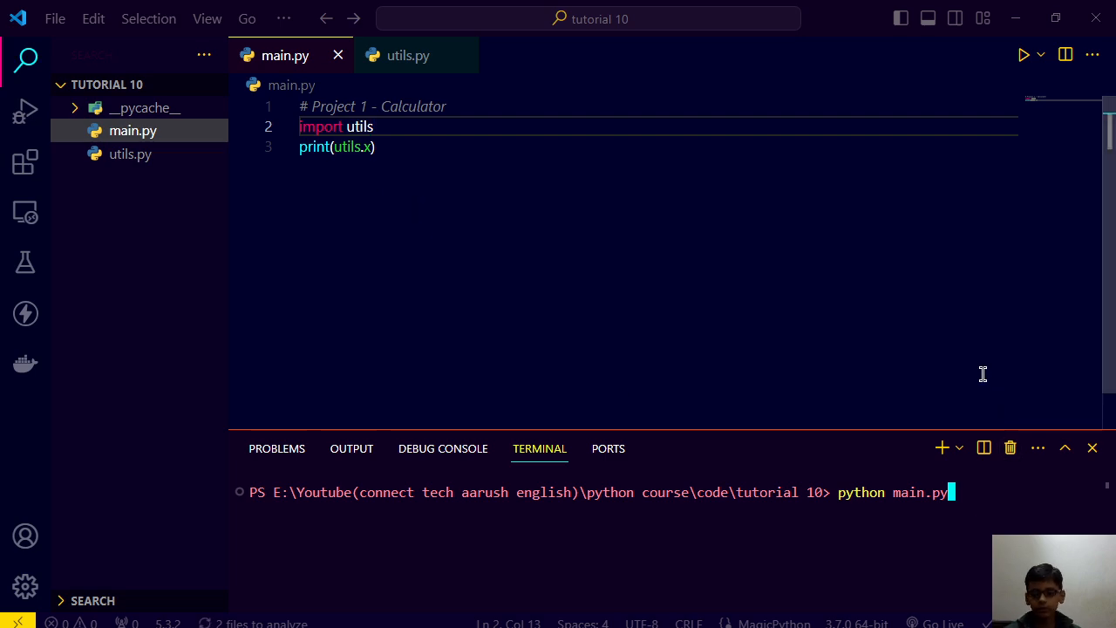
key("Enter")
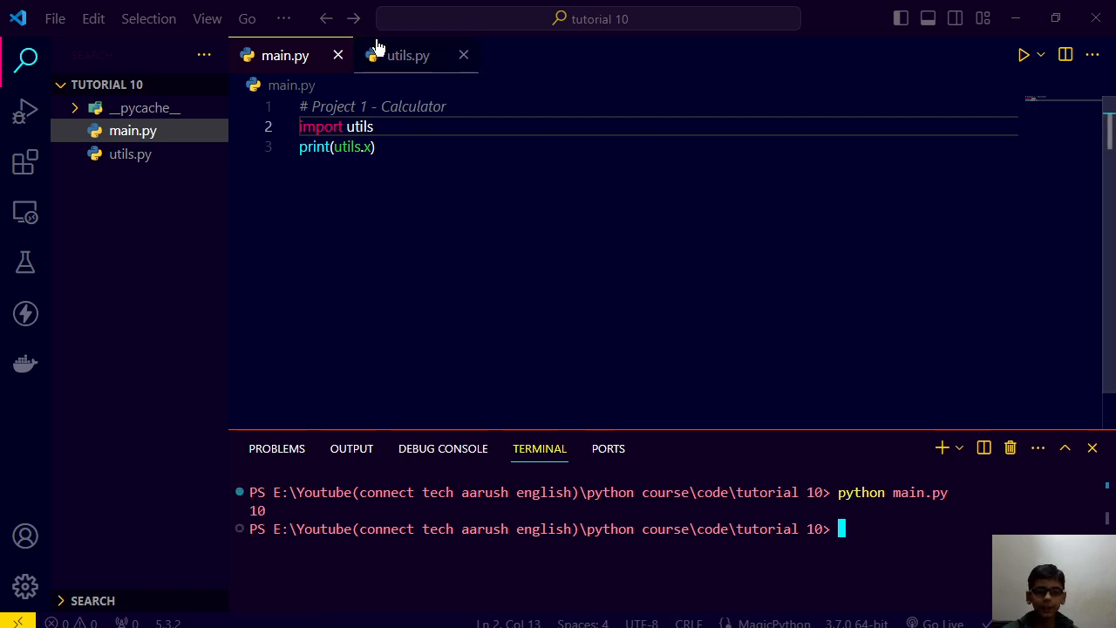
Delete utils.py, replace line 2 with print("Welcome to the calculator") and run python main.py
left_click(408, 54)
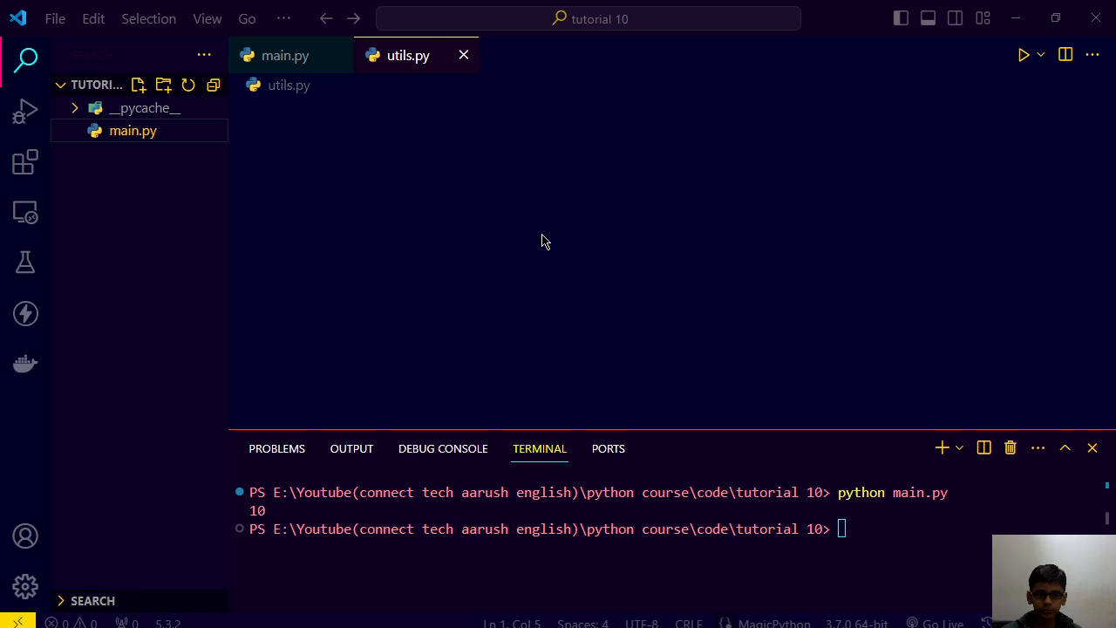
left_click(132, 129)
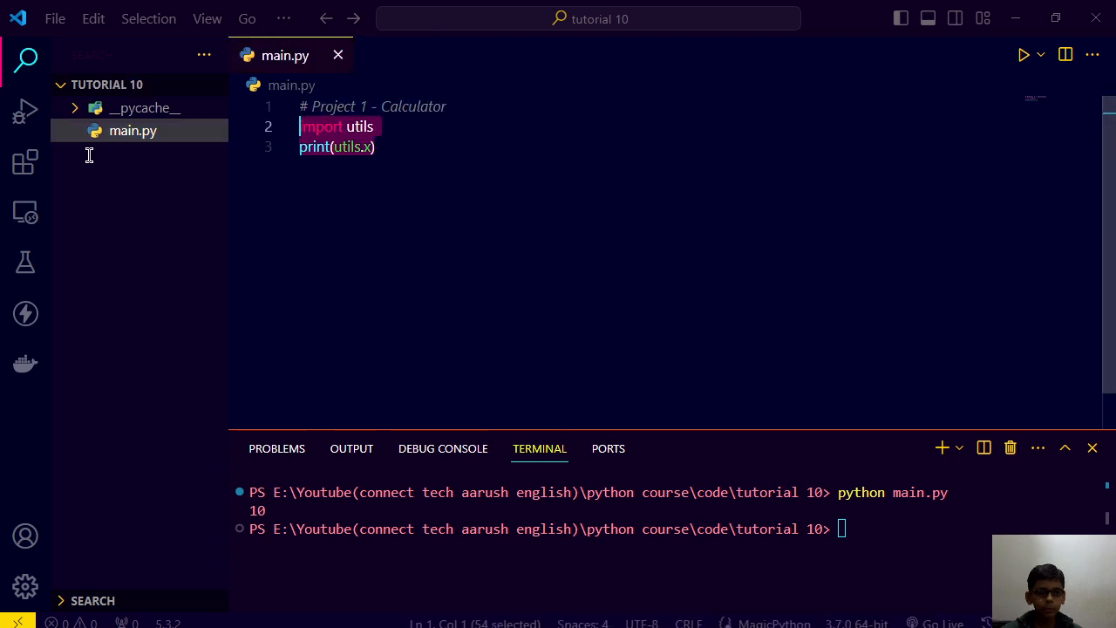
left_click(376, 147)
type("impo")
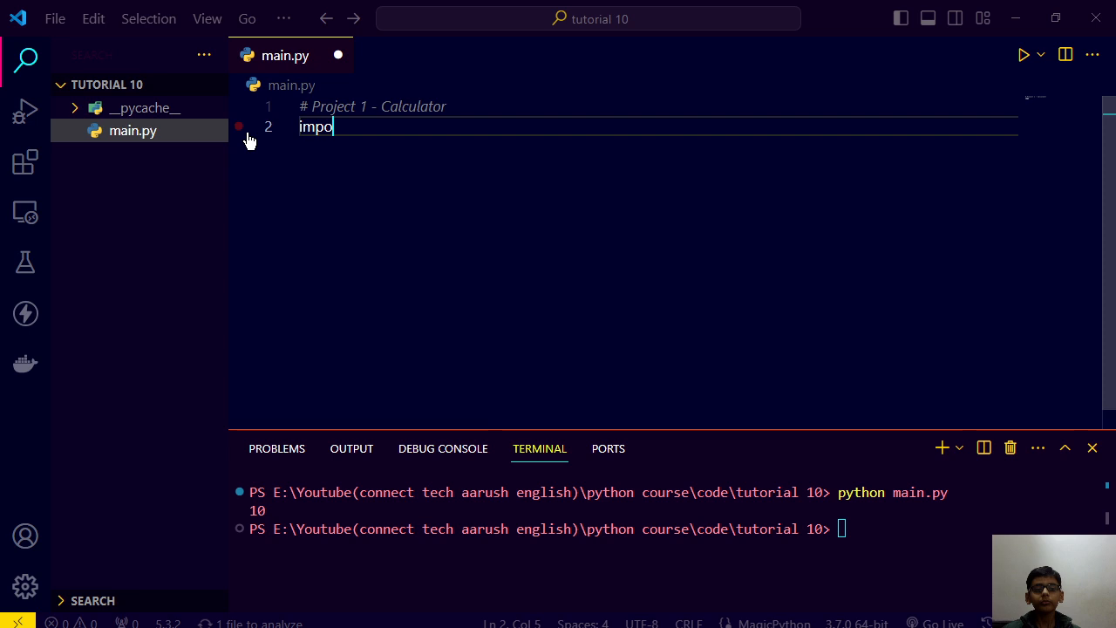
type("print")
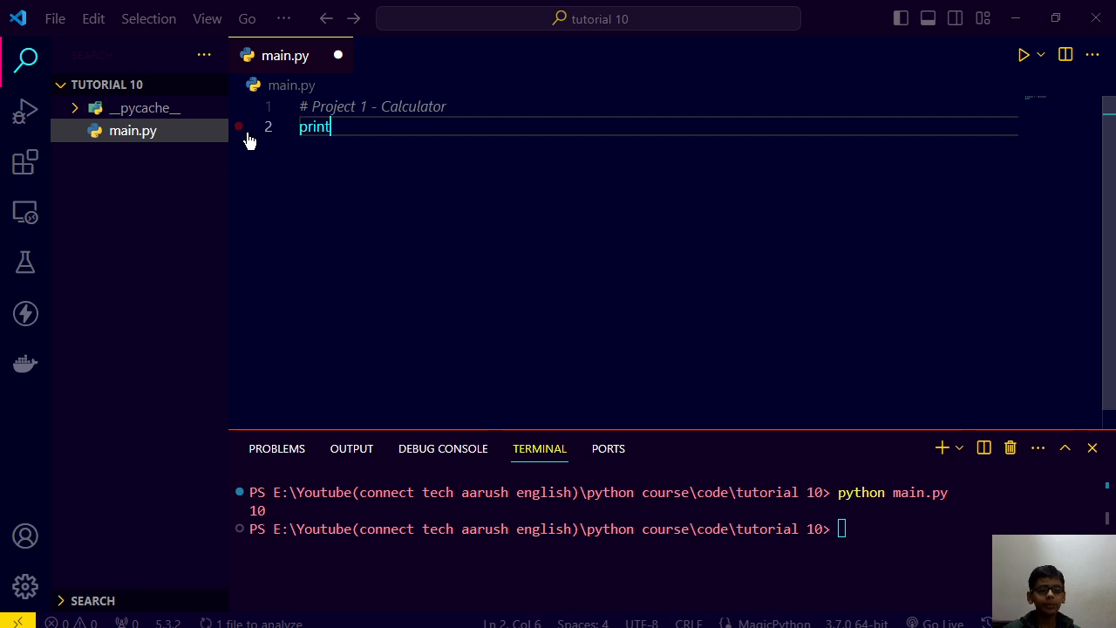
type("(\"Welc")
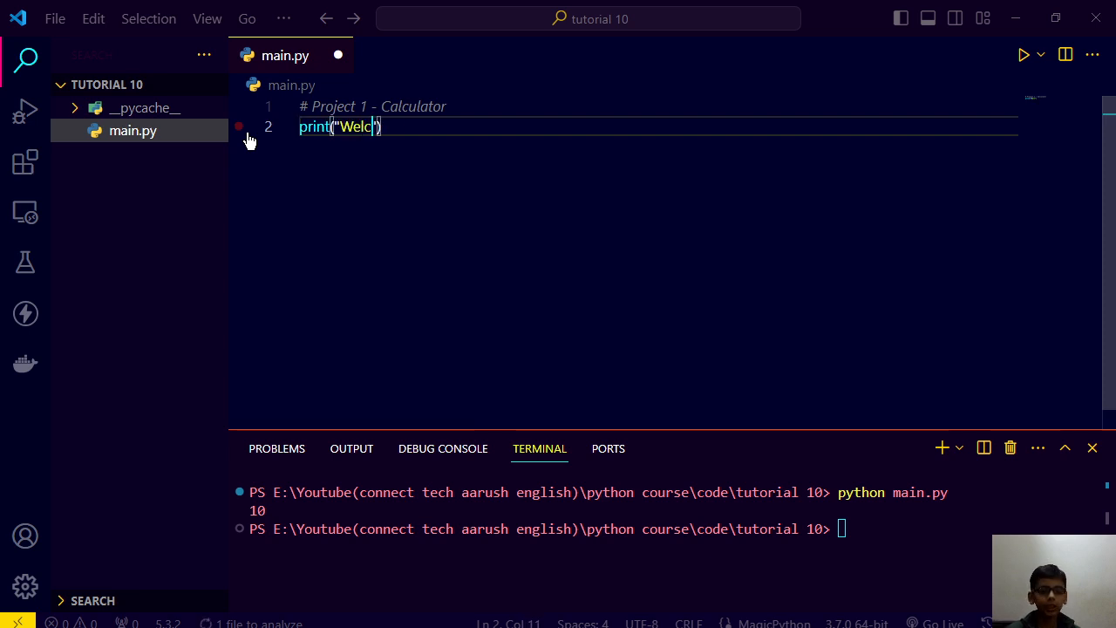
type("ome to the")
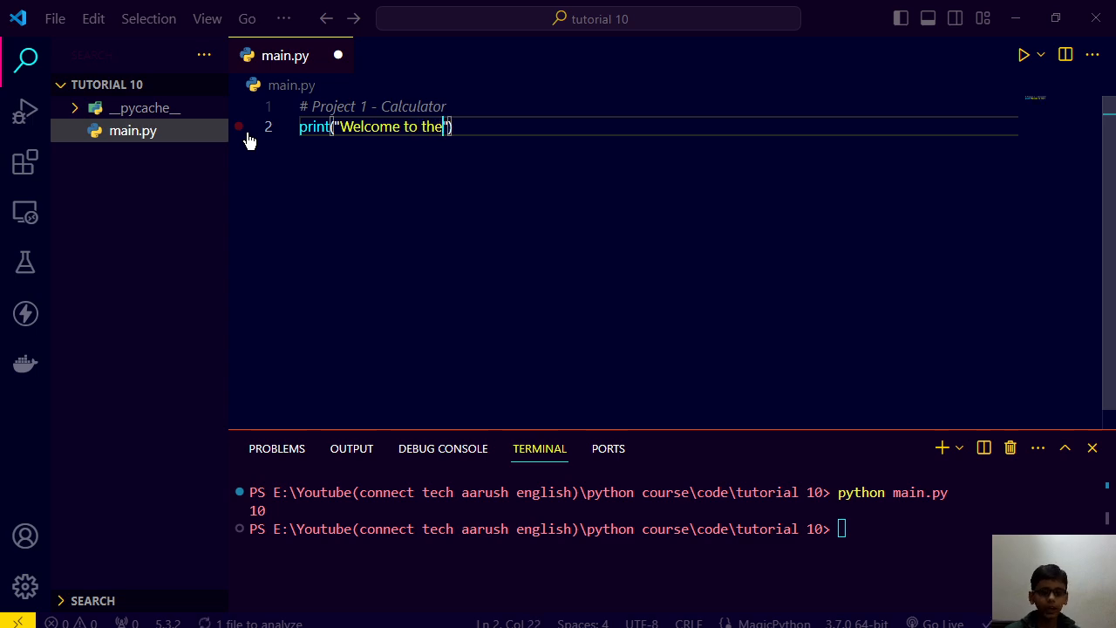
type("calculator")
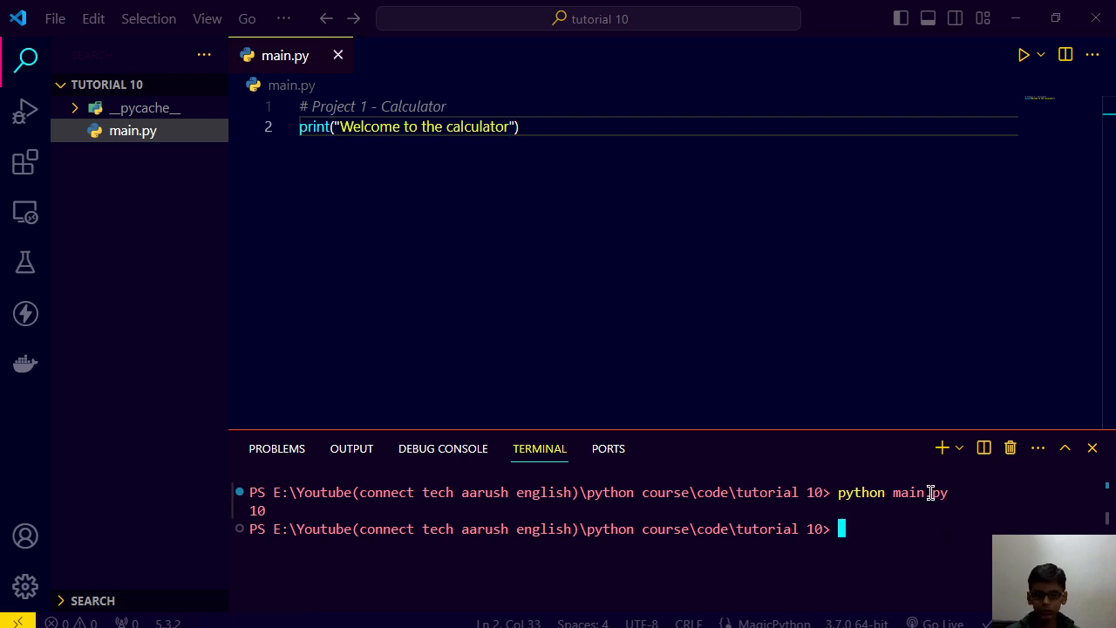
type("python main.py")
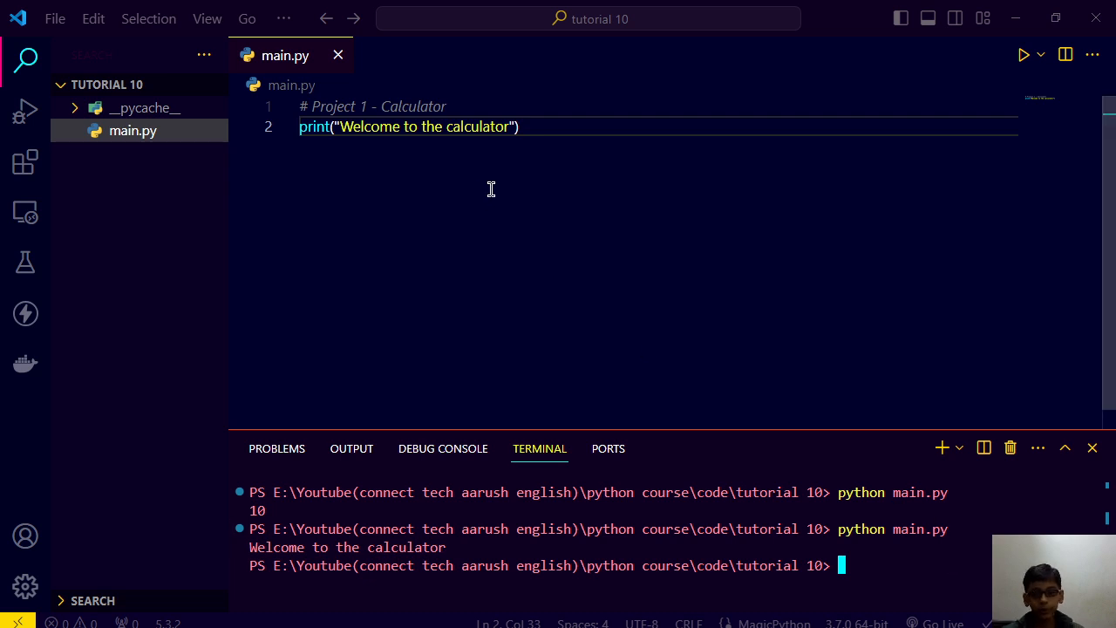
Add a while True loop below the greeting
key("Enter")
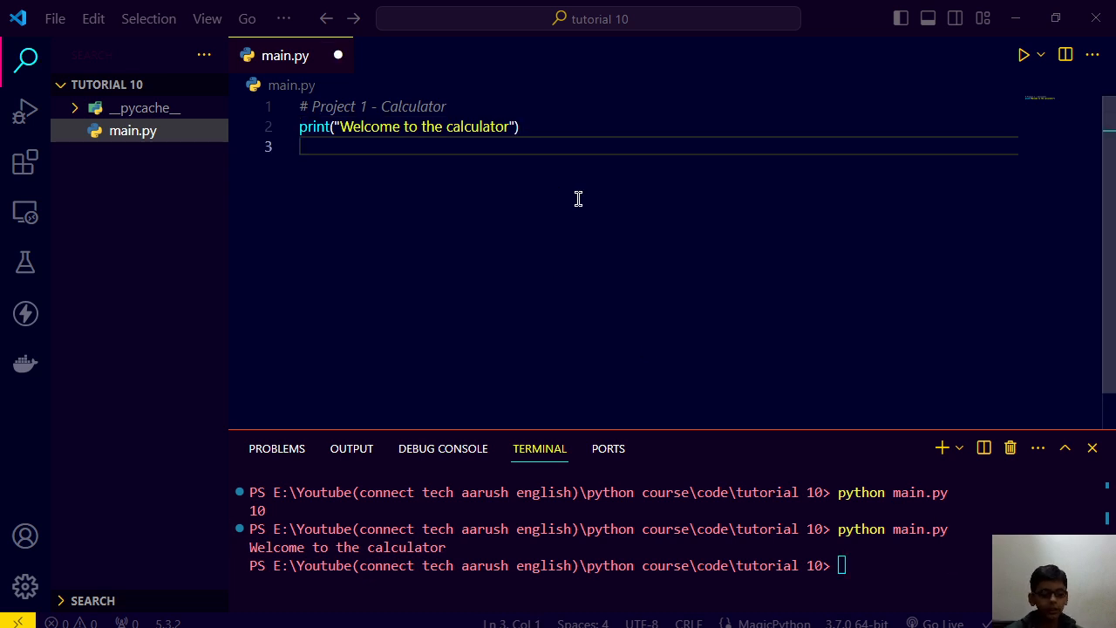
type("while True")
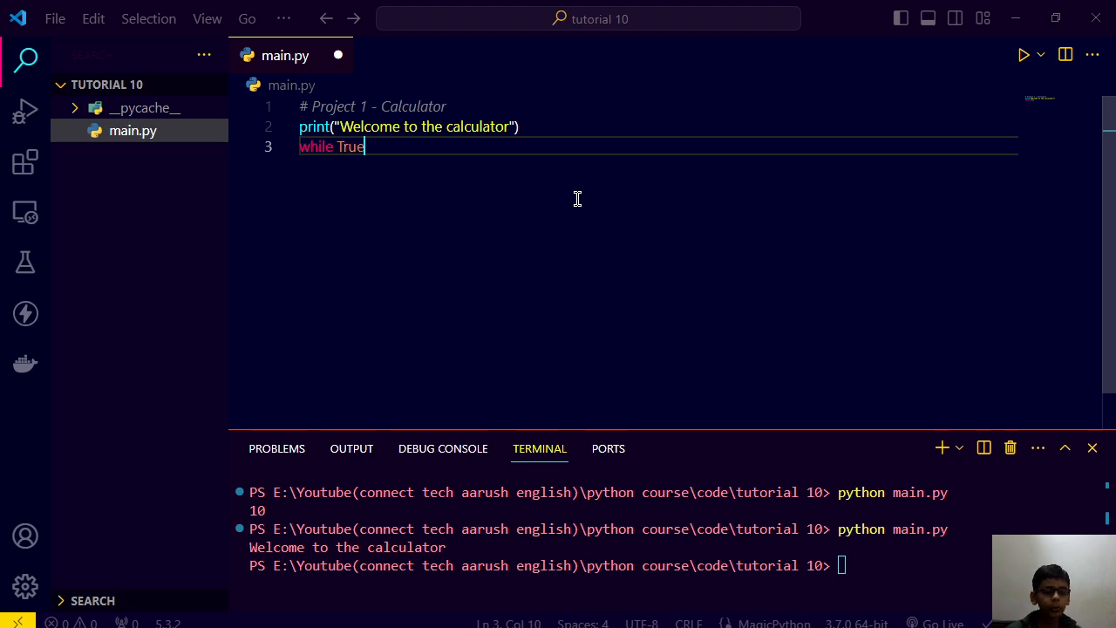
key("enter")
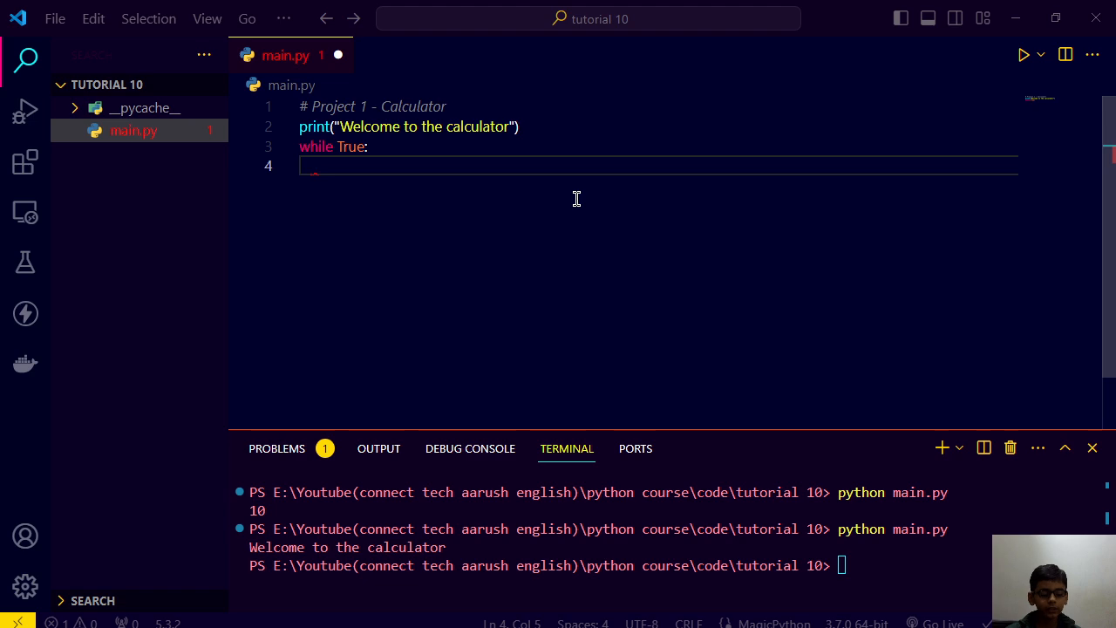
Inside the loop write expression = input("Enter the expression:"), fixing the mistaken \n escape
type("expression=")
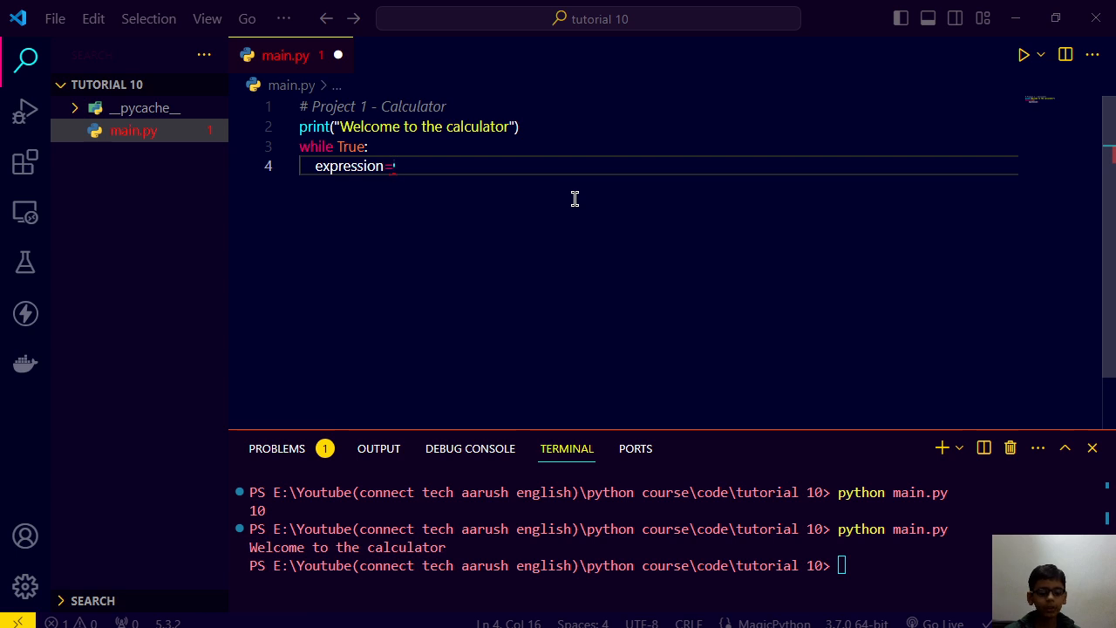
type("input()")
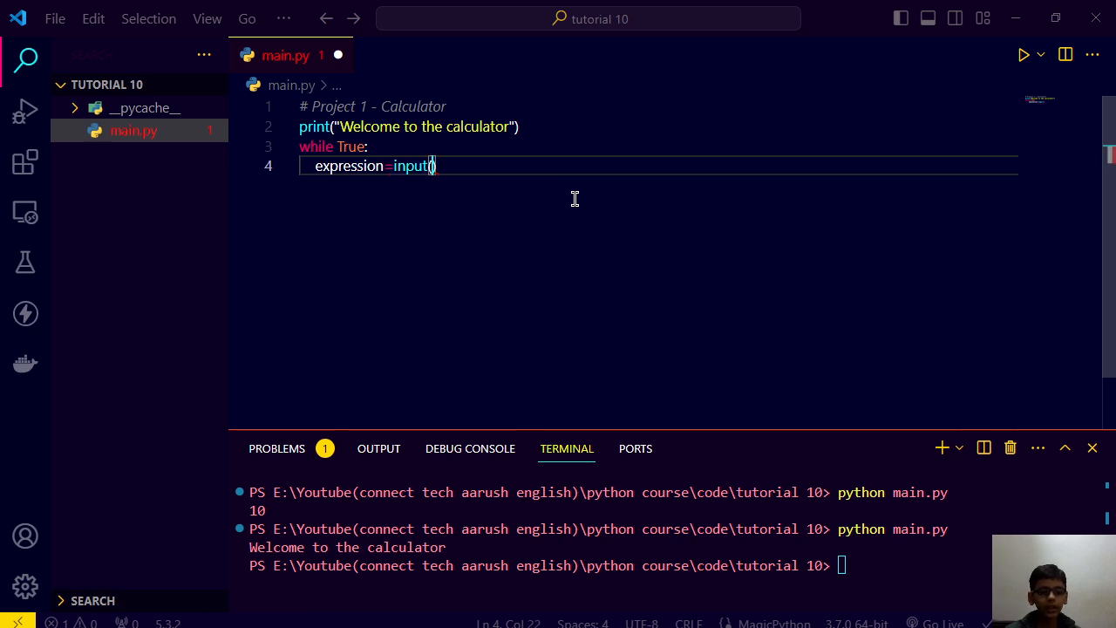
type("\"\"")
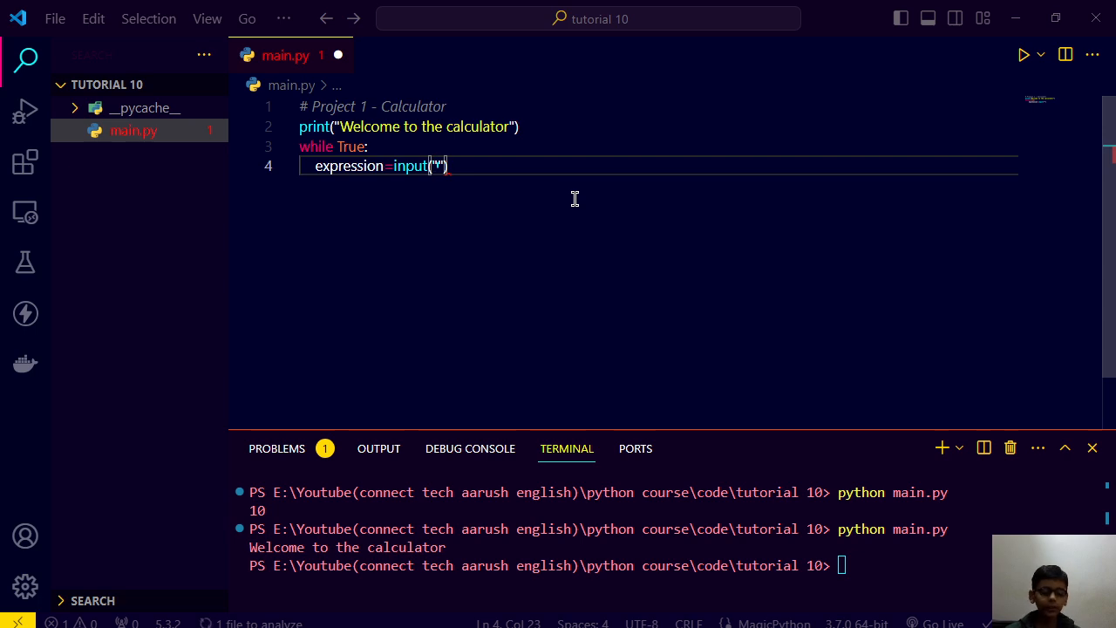
type("Ebt")
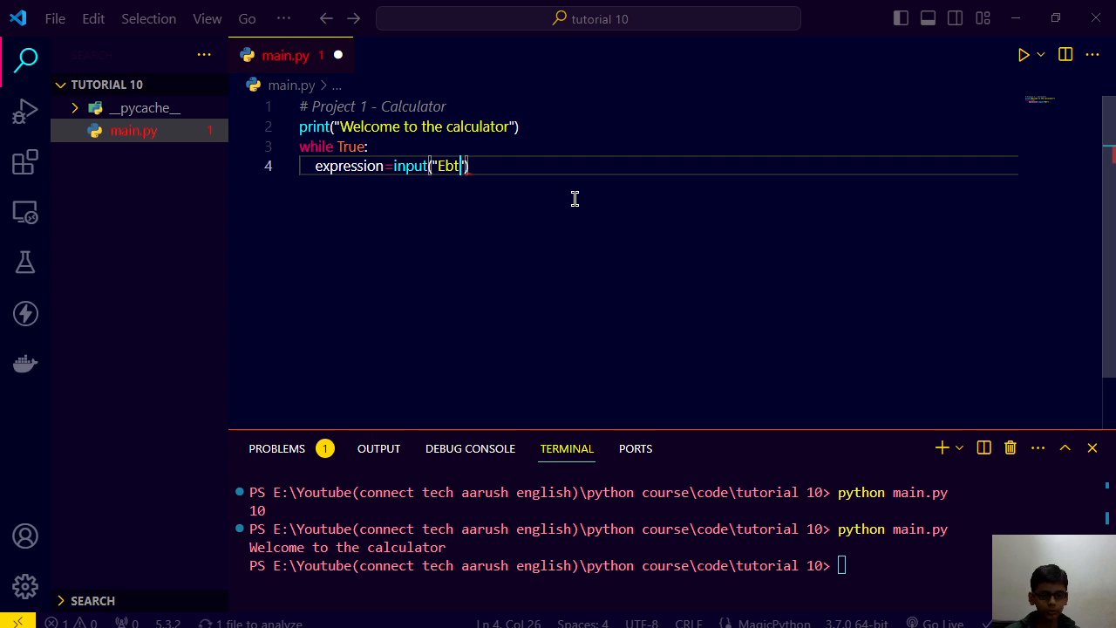
type("Enter the expression::")
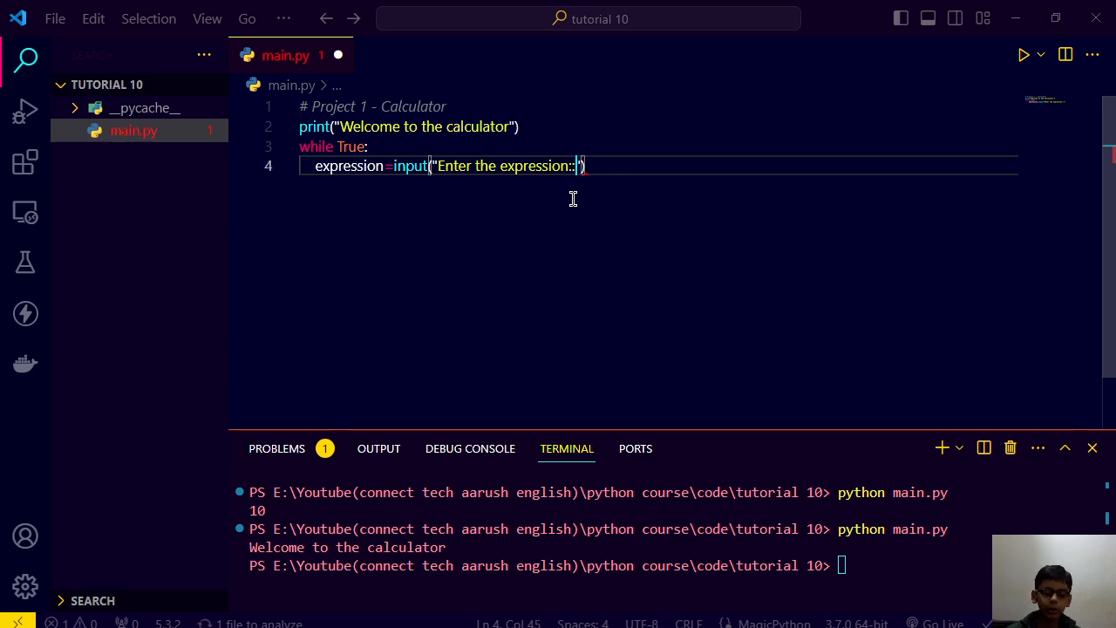
type("\\n")
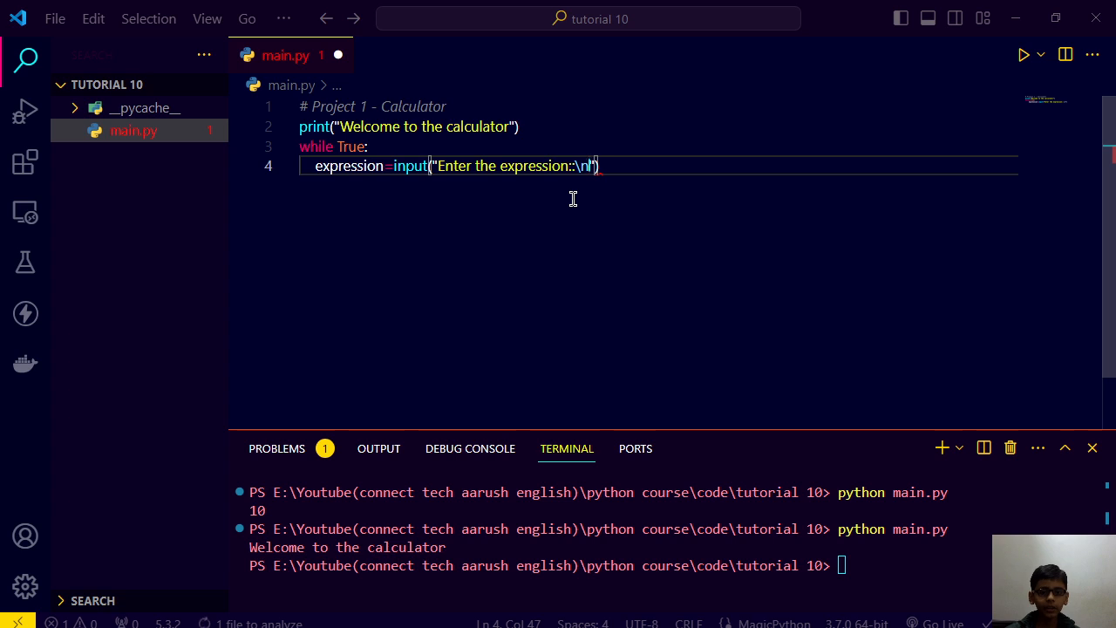
key("Backspace")
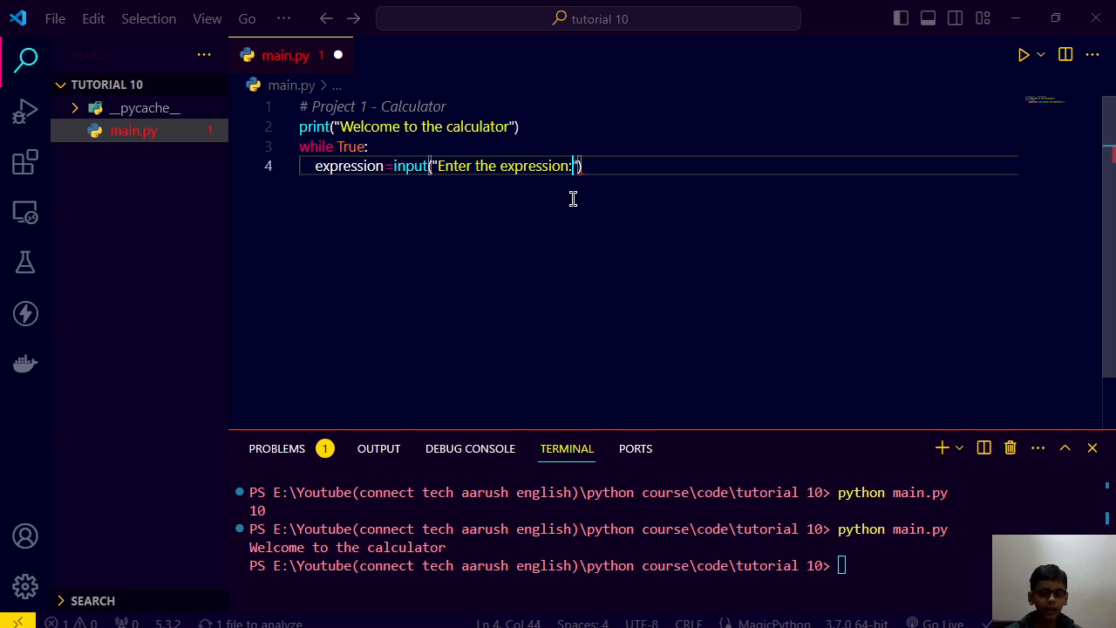
type("\"  \"")
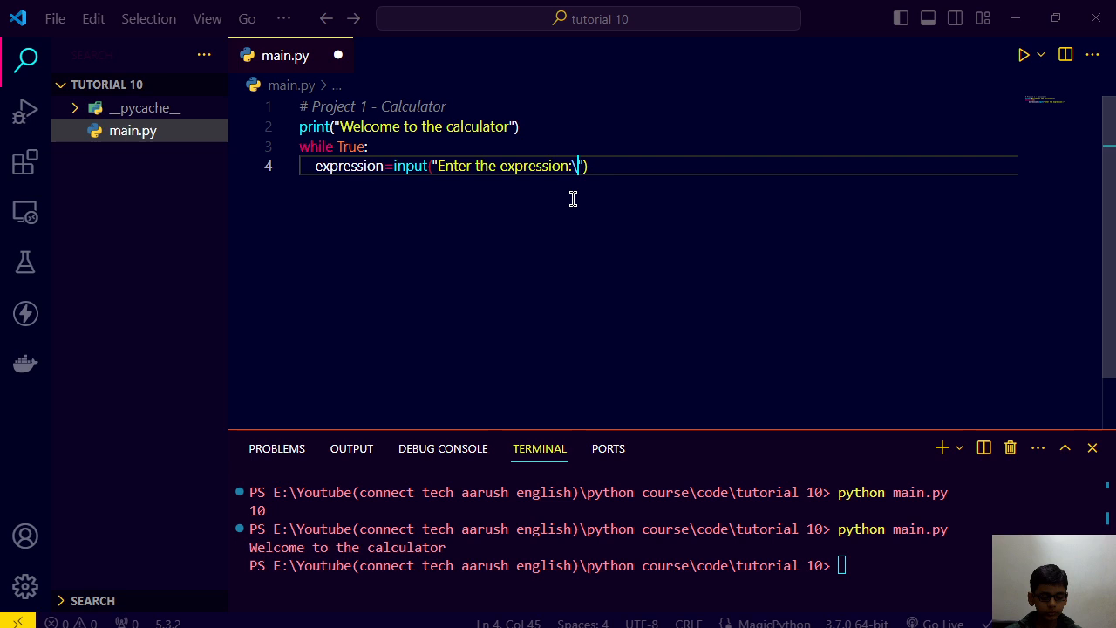
Finish the \t escape, run main.py, enter 3+5 at the prompt, then stop it with Ctrl+C
type("t")
left_click(600, 566)
type("python main.py")
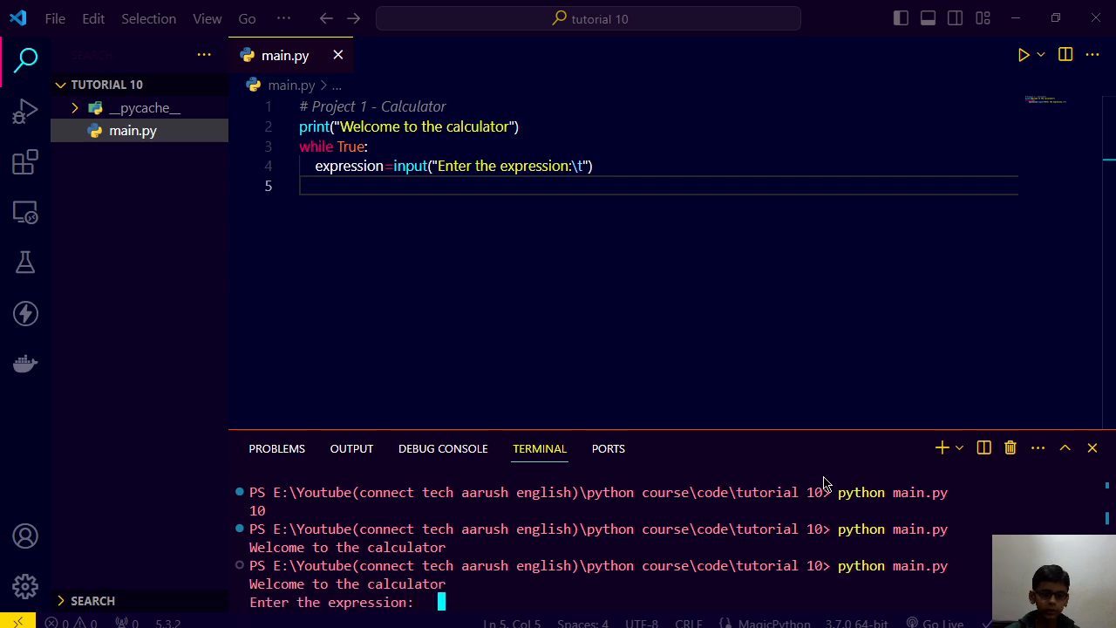
type("3")
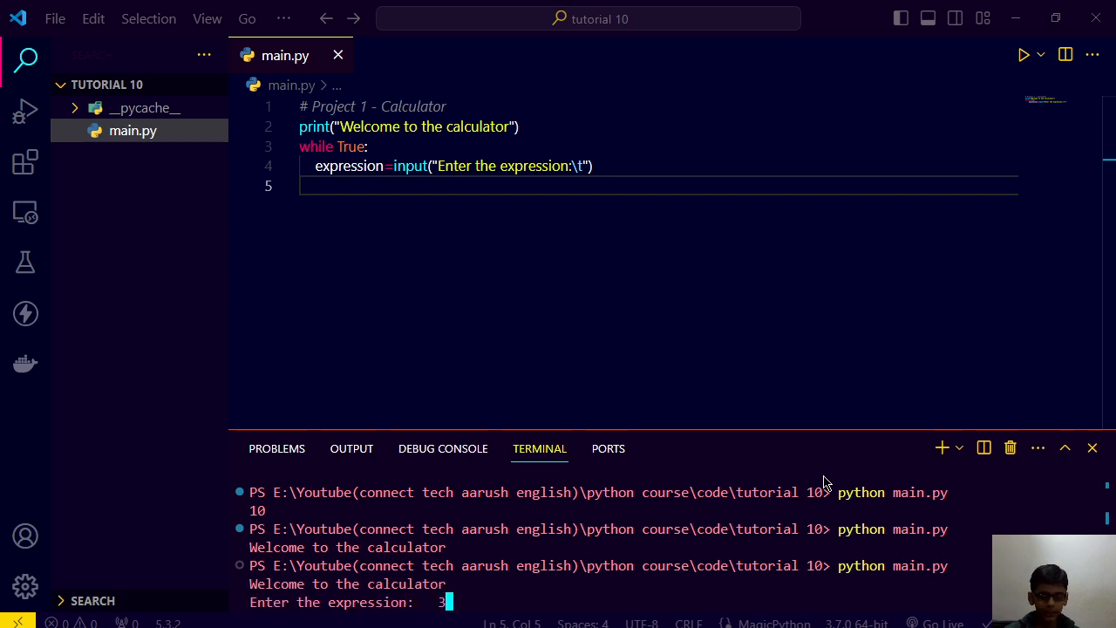
type("3+5")
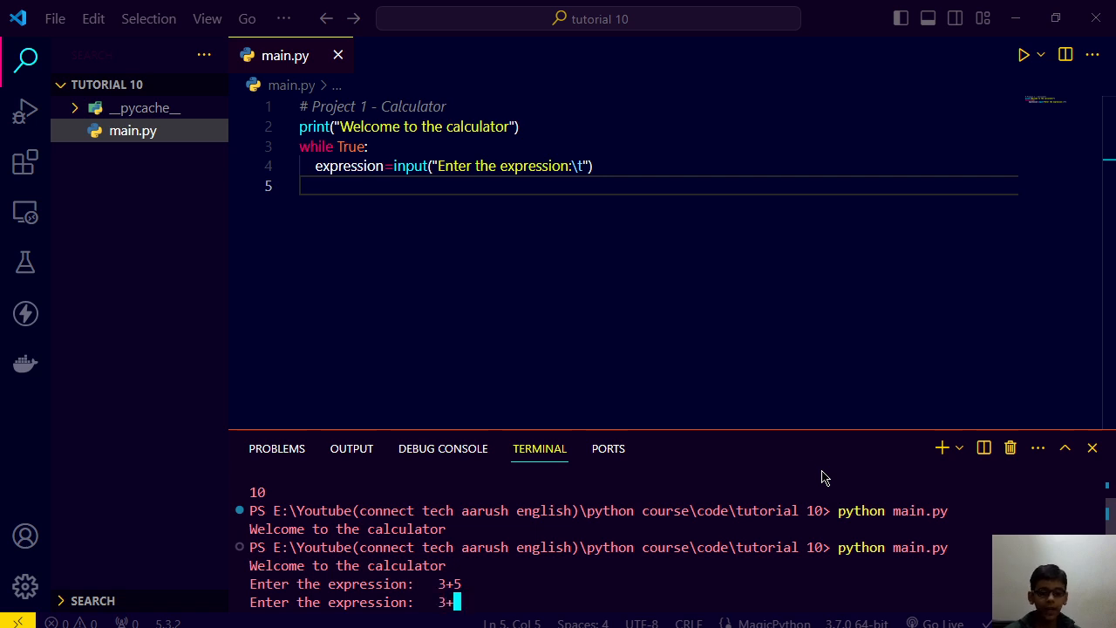
key("enter")
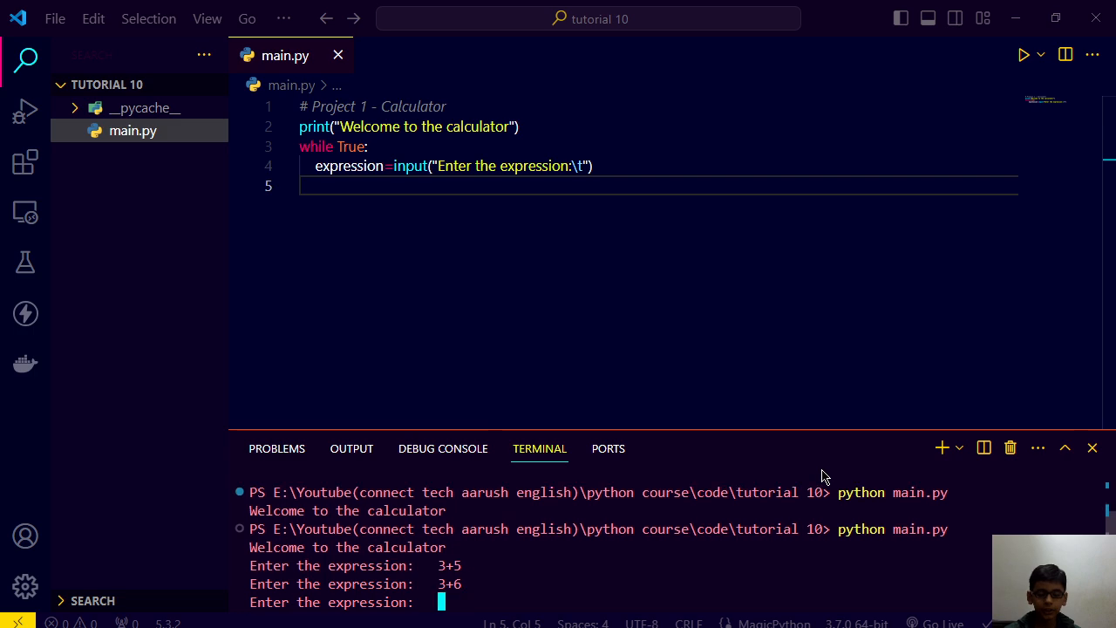
key("ctrl+c")
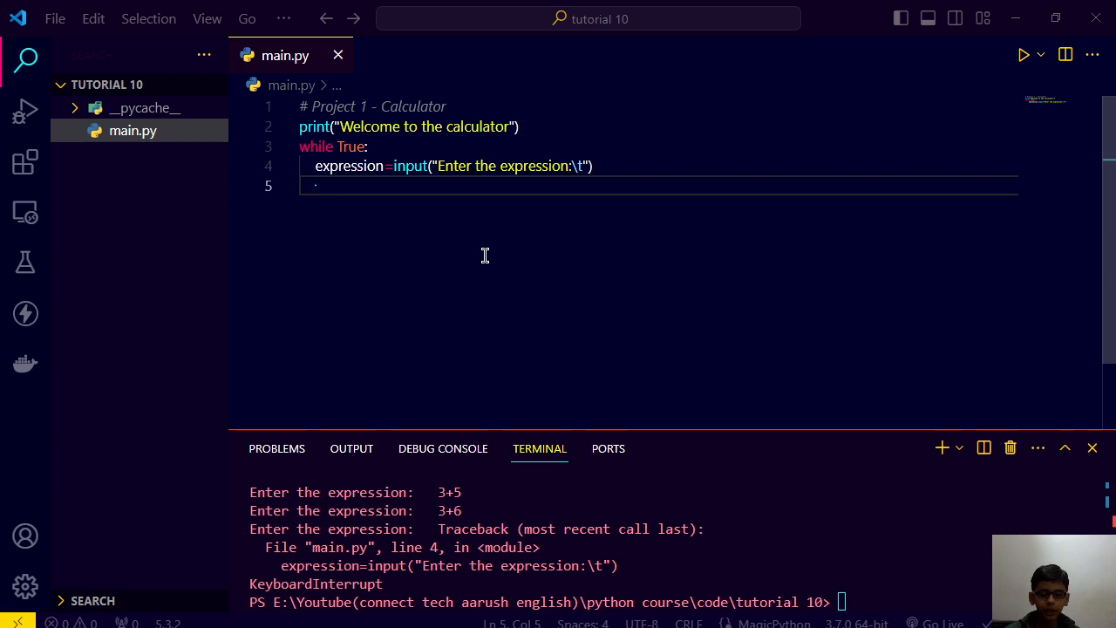
Add if expression=="quit": with an indented break below the input line
type("if")
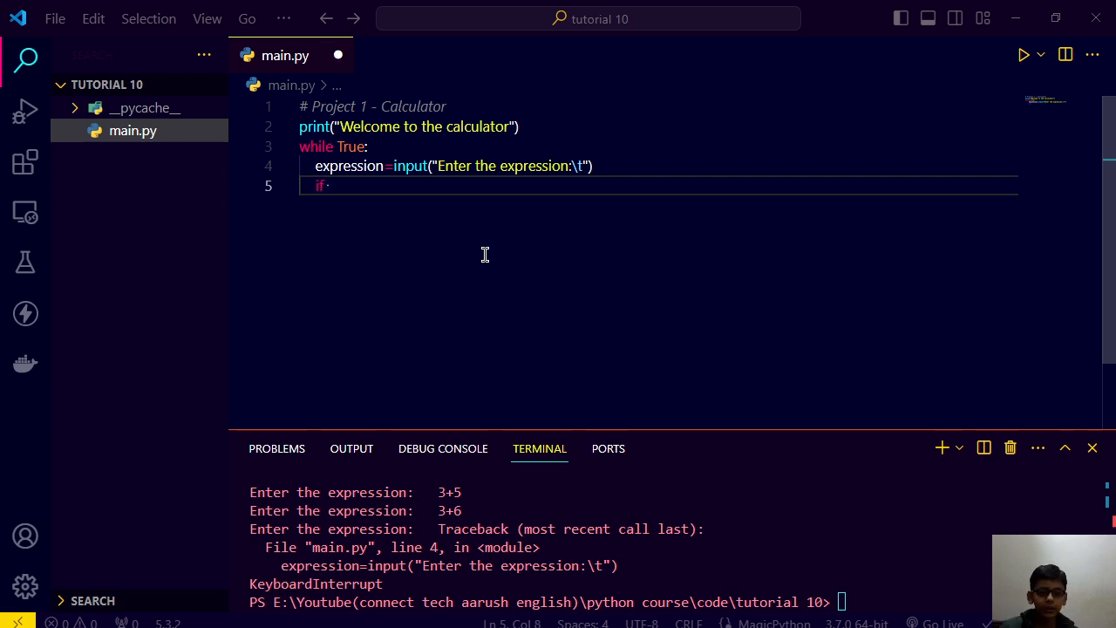
type("e")
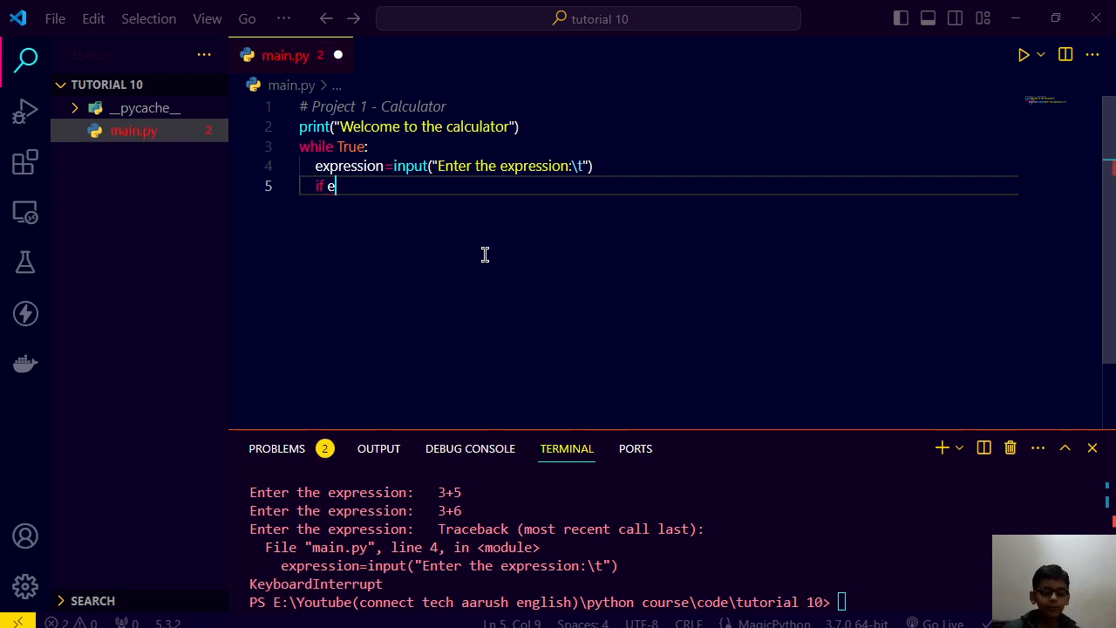
type("xpression")
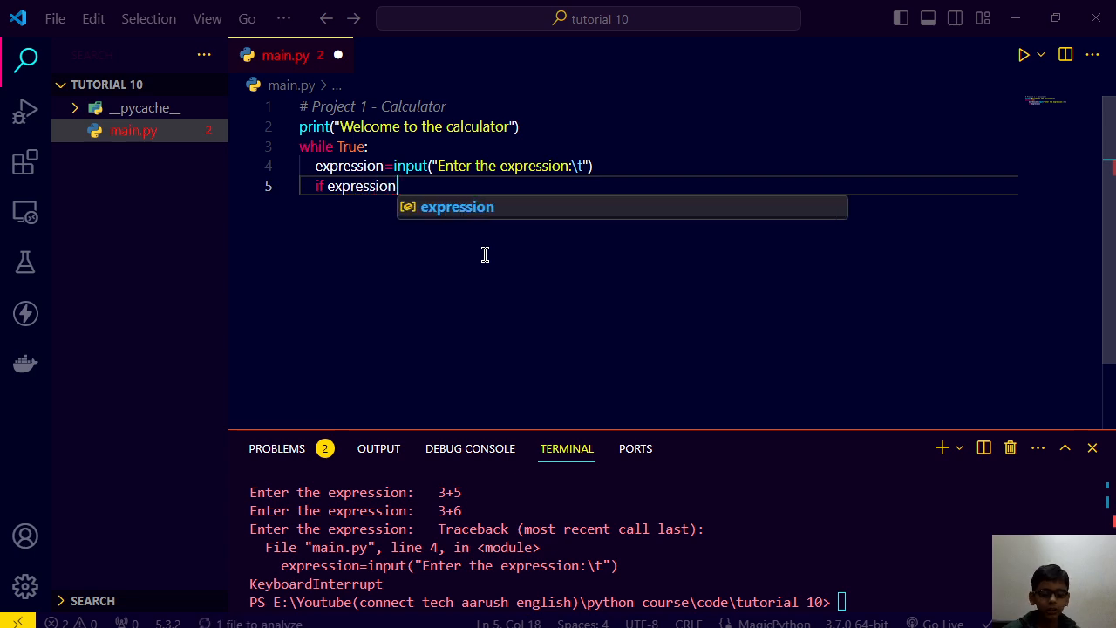
type("==\"quit\"")
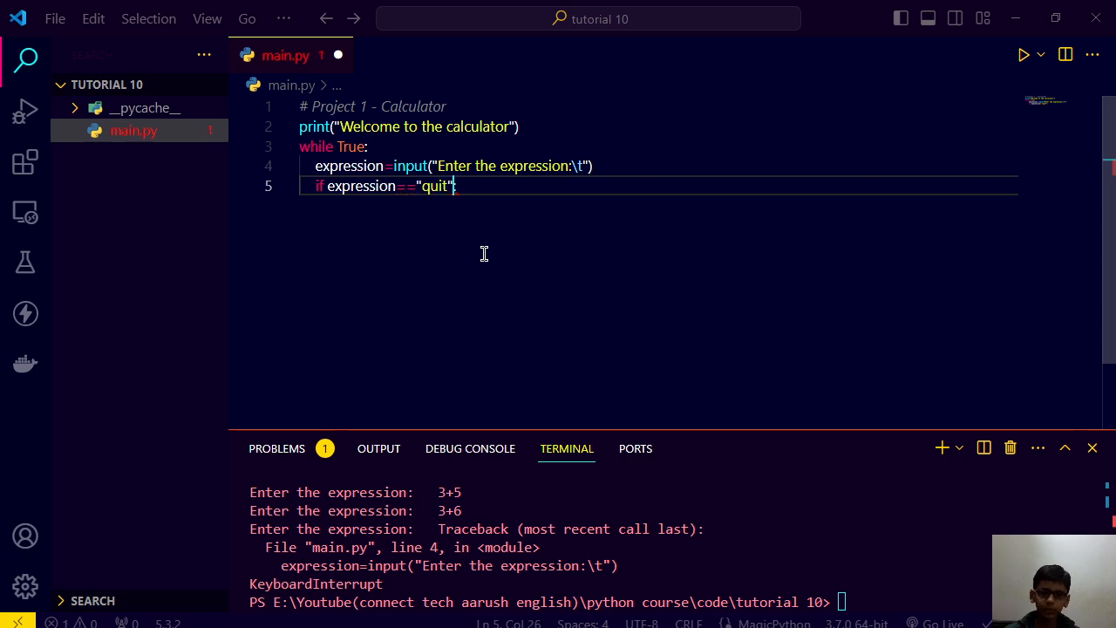
key("enter")
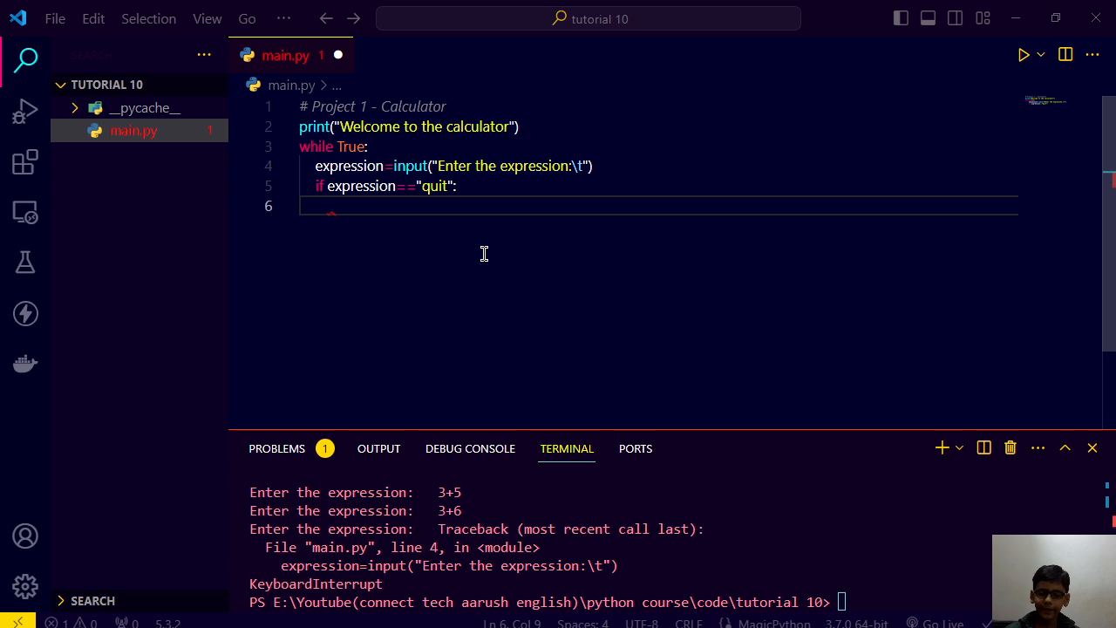
mouse_move(485, 251)
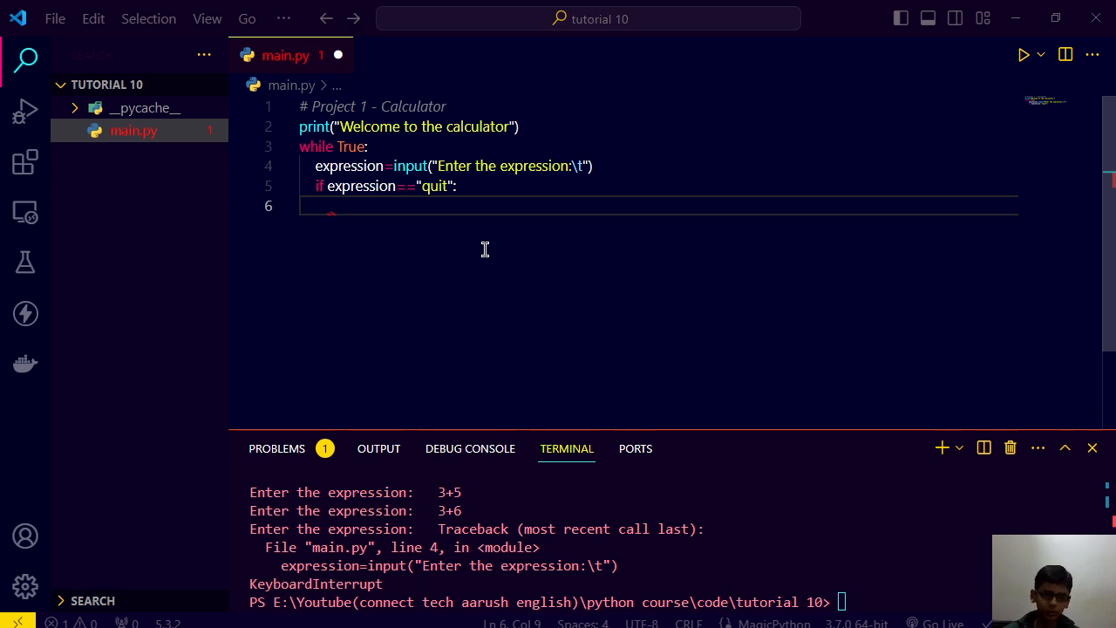
mouse_move(415, 209)
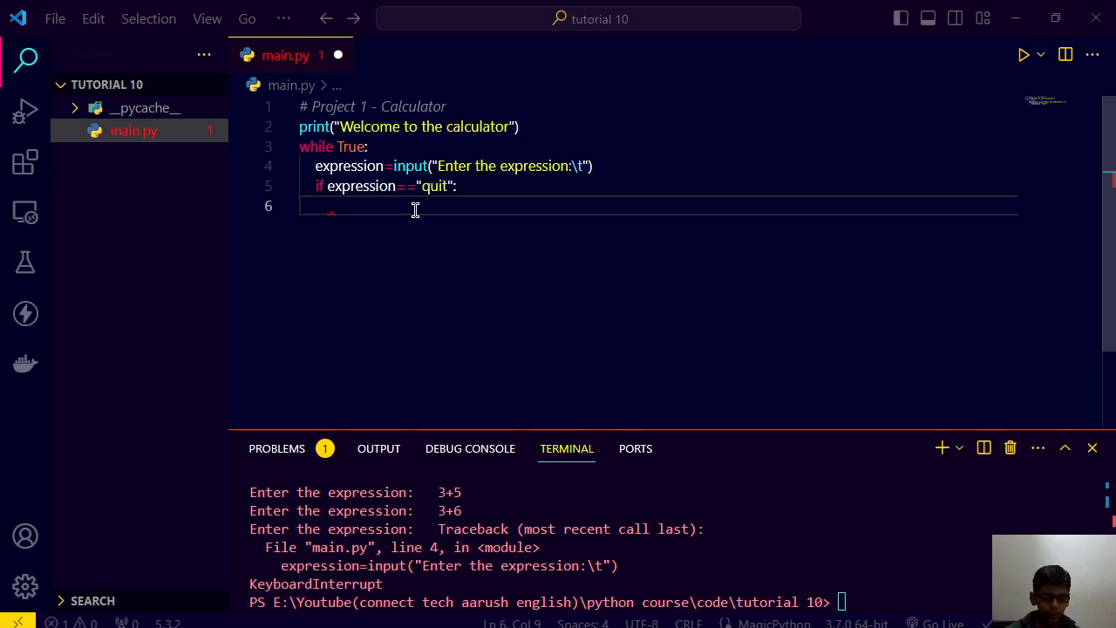
type("break")
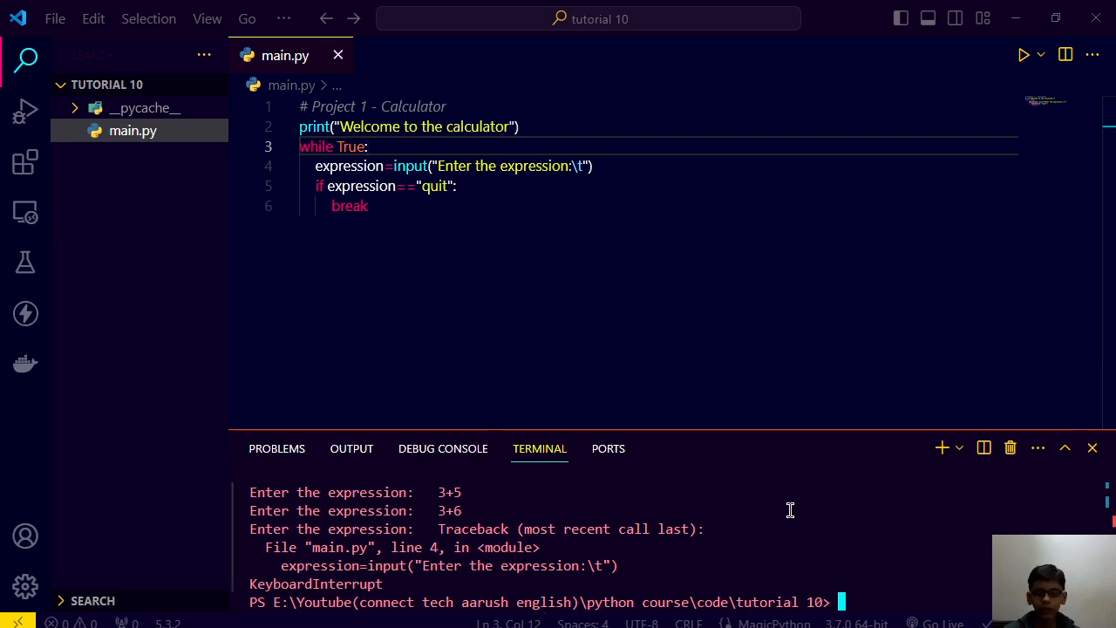
Run python main.py, enter 2+3, then enter quit to confirm the program ends
type("python main.py")
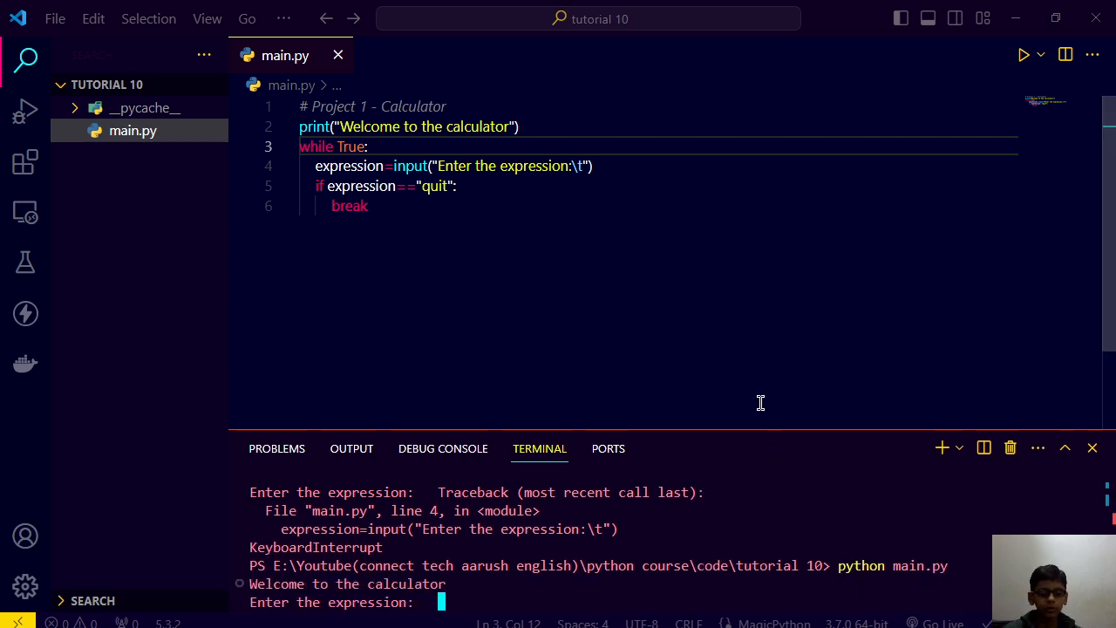
type("2+3")
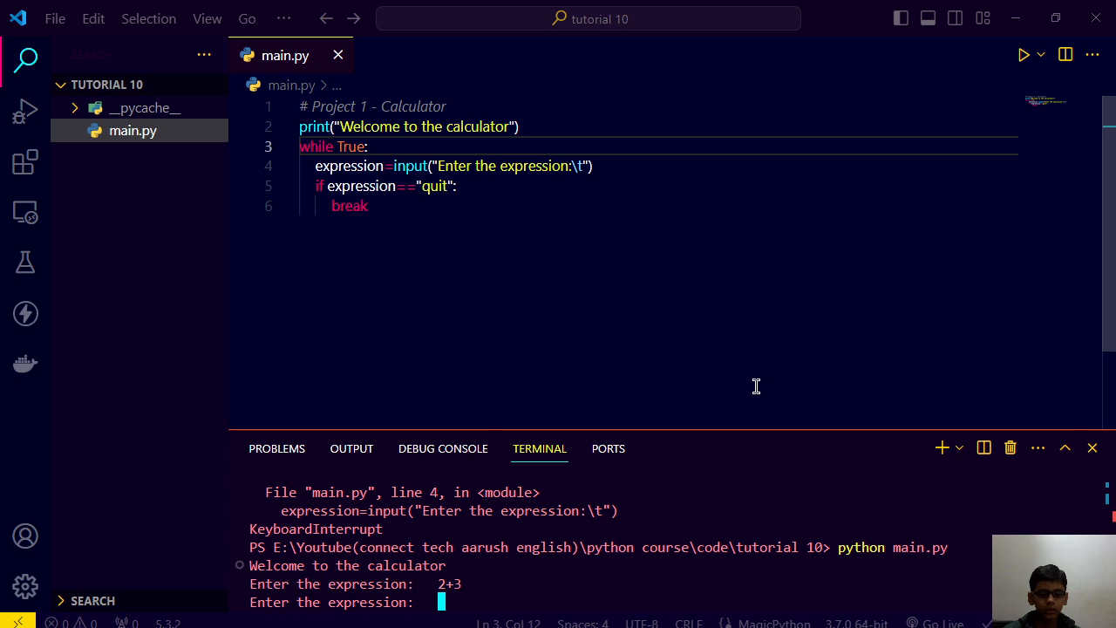
type("quit")
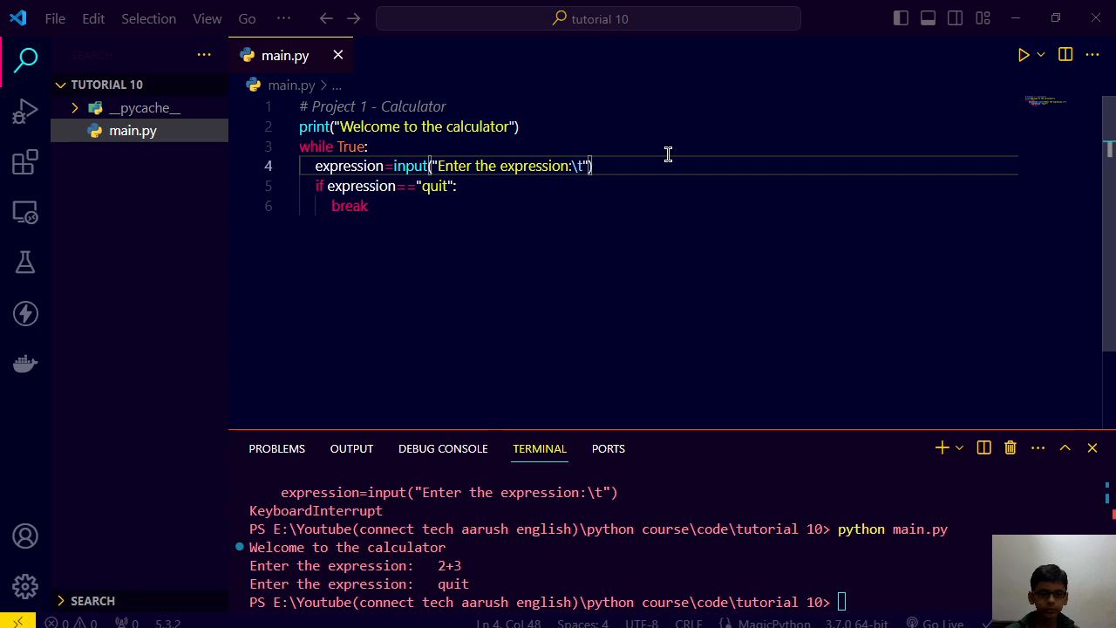
Insert print(eval(expression)) after the input line and relaunch the calculator
type("print(")
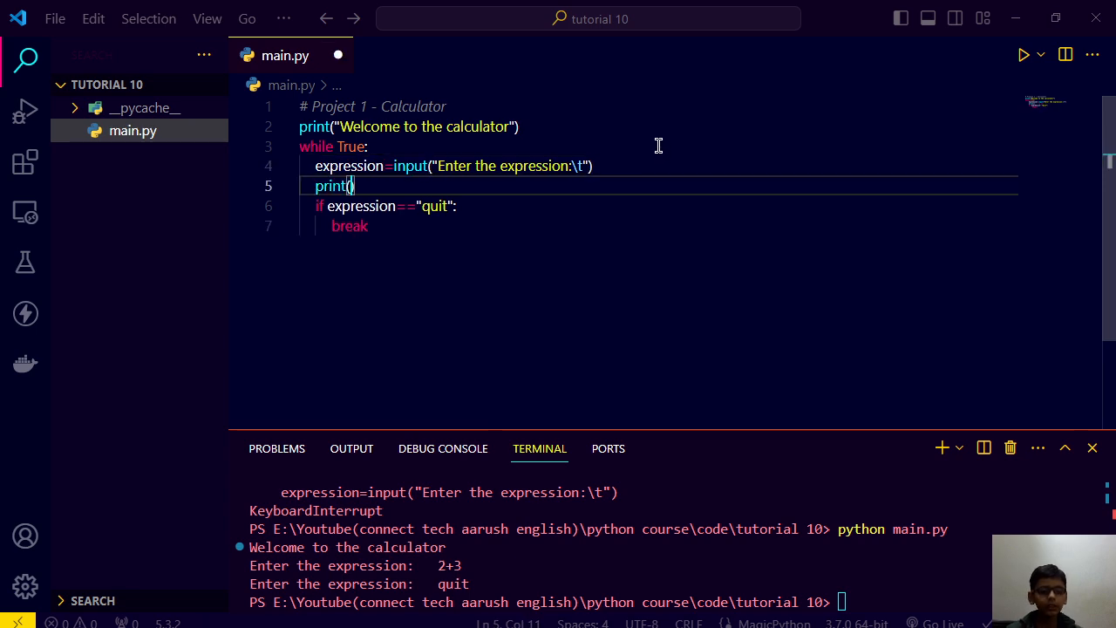
type("eval")
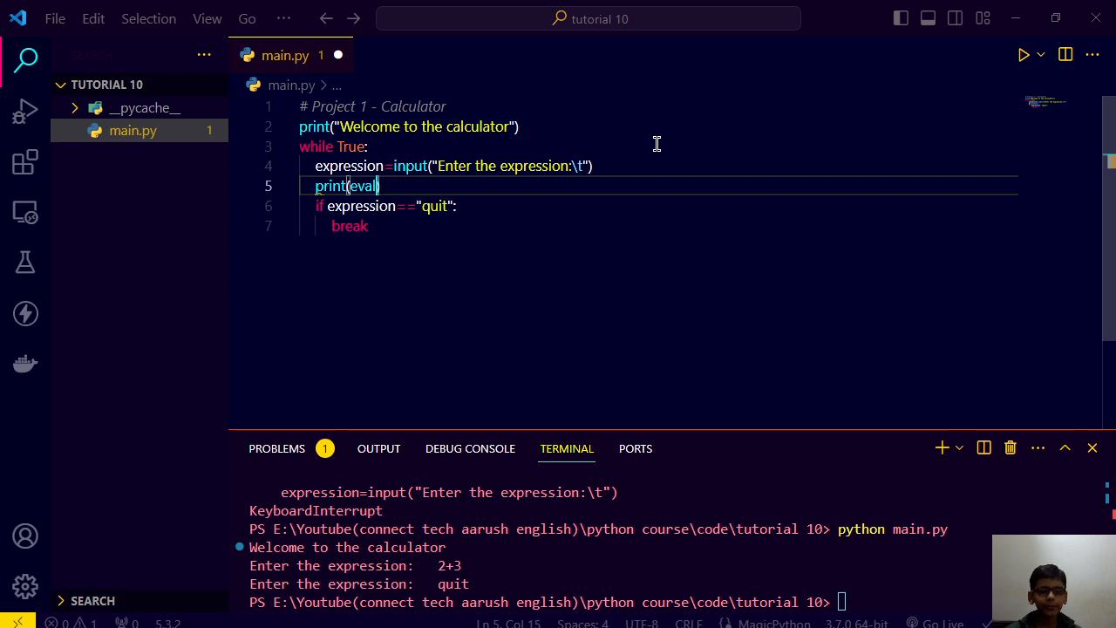
type(")")
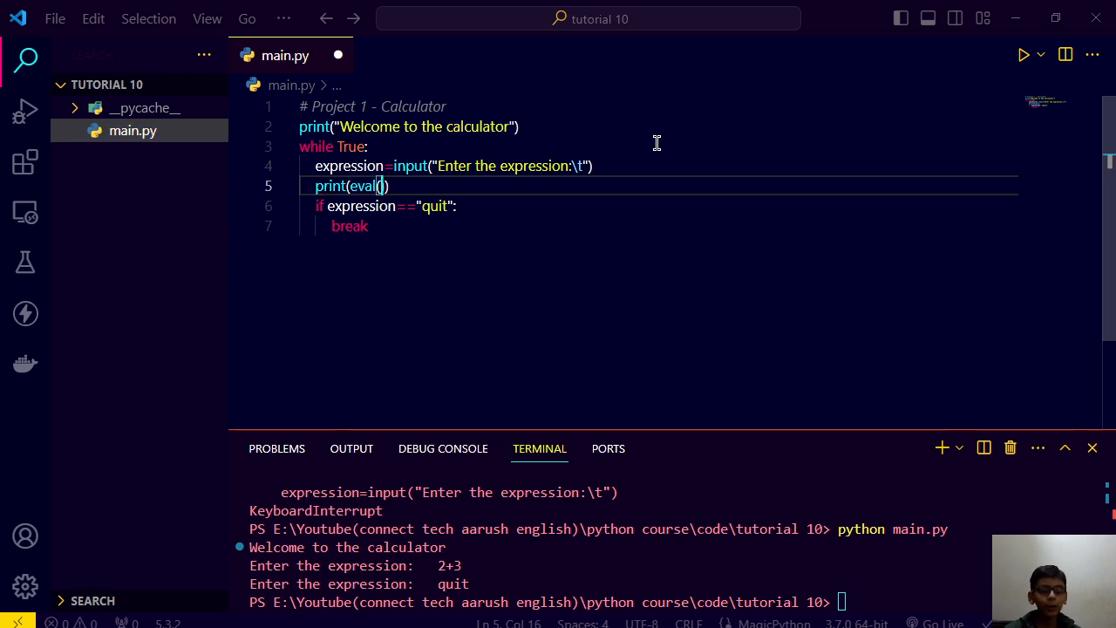
type("expression")
left_click(678, 602)
type("python main.py")
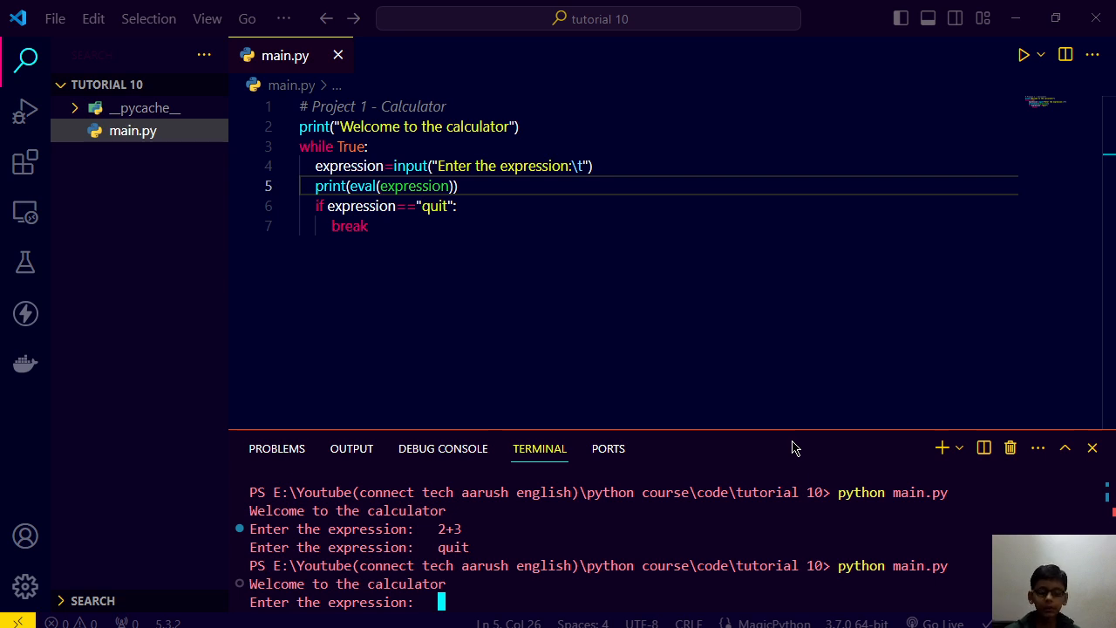
Enter expressions 2+3 and 5-6-8+8, then try import math, which fails as an expression
type("s")
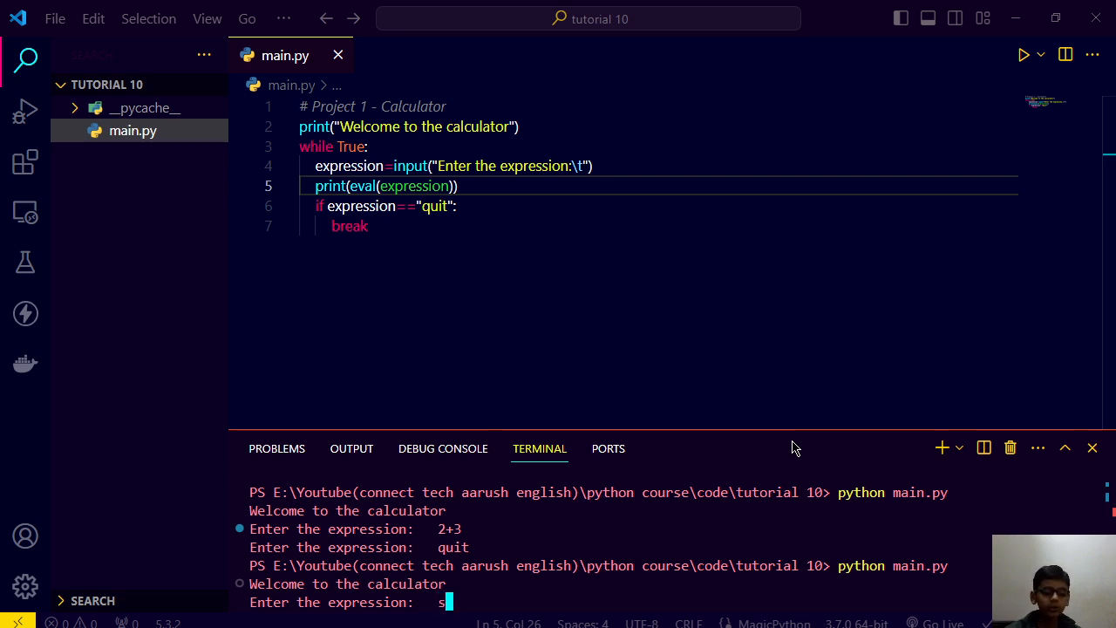
key("Backspace")
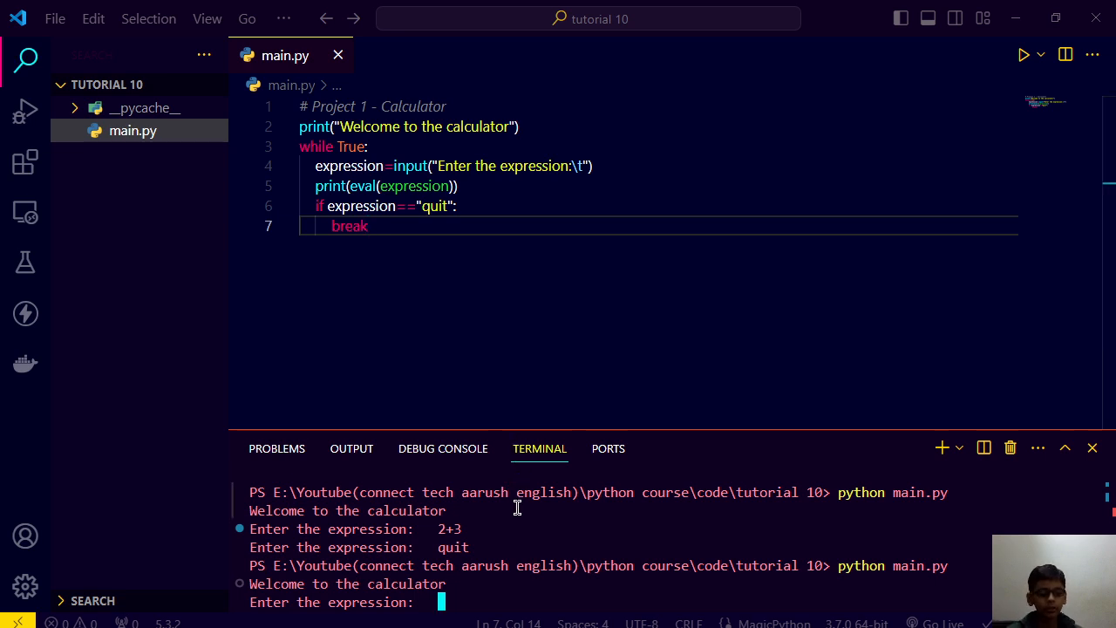
type("2+3")
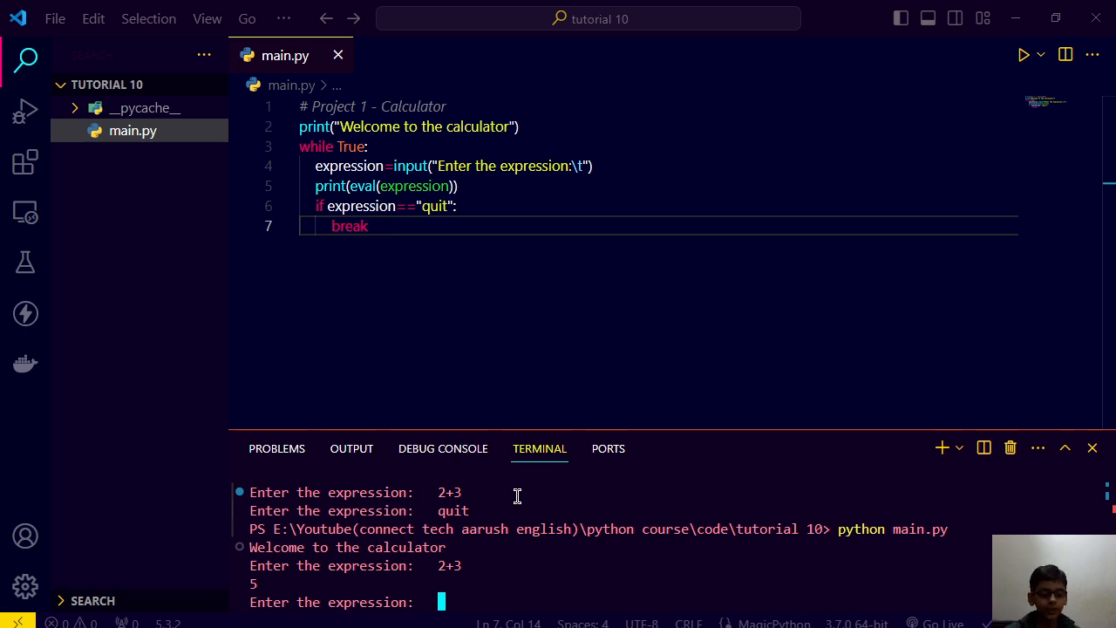
type("5-6-")
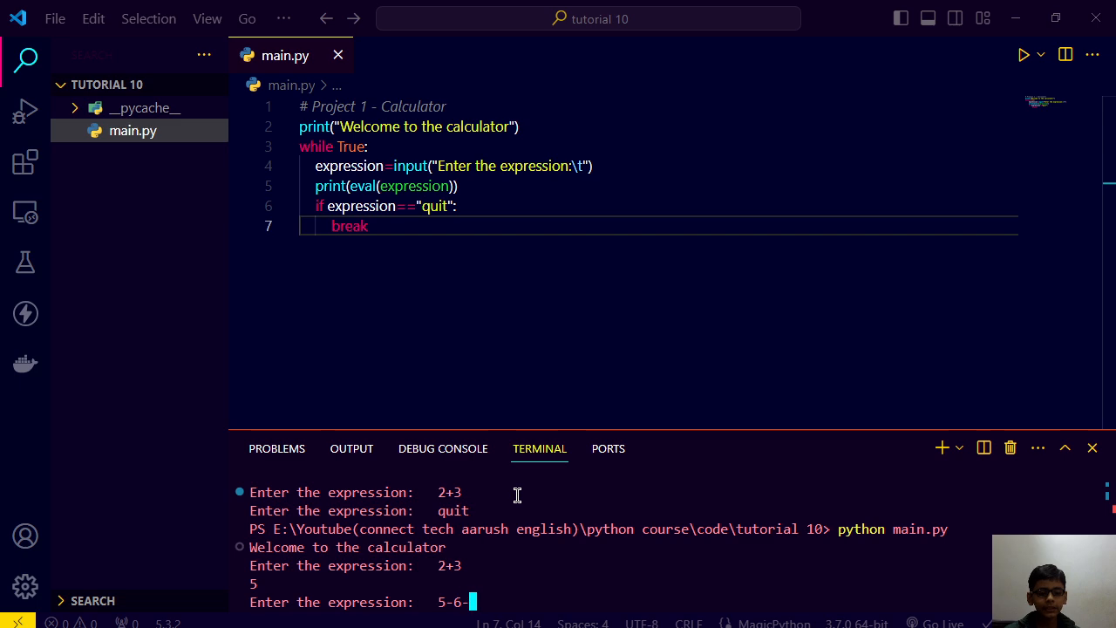
type("8")
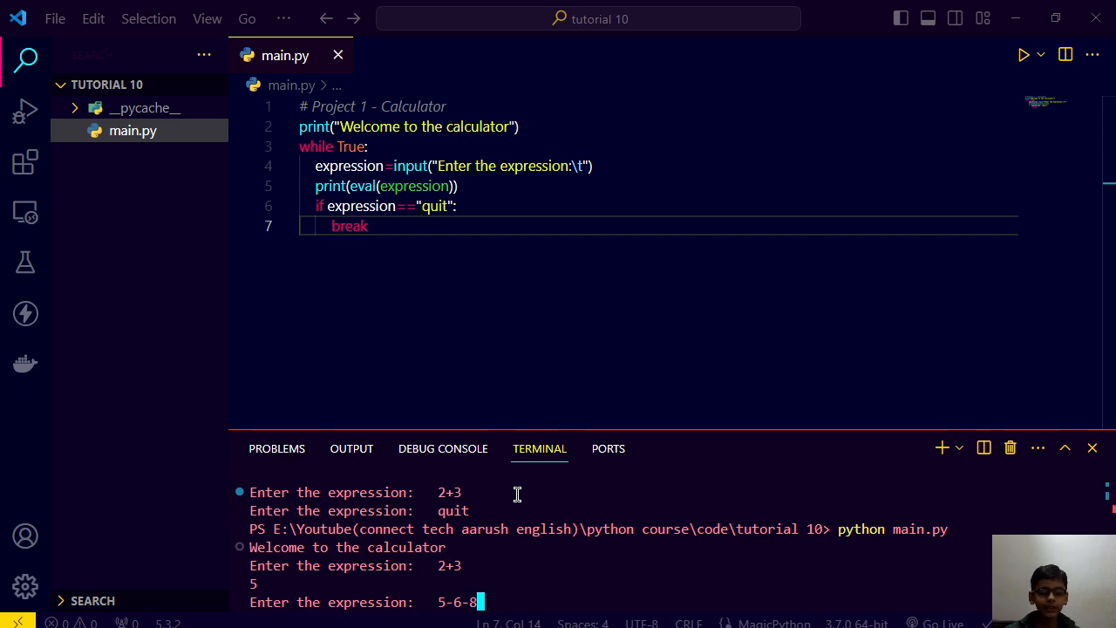
type("+8")
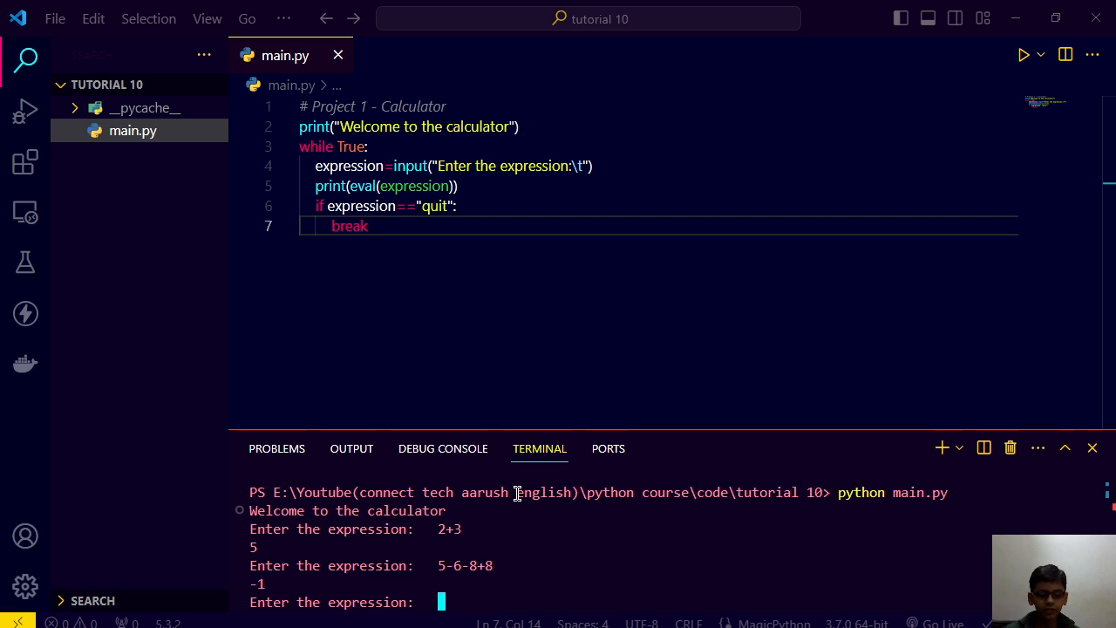
type("im")
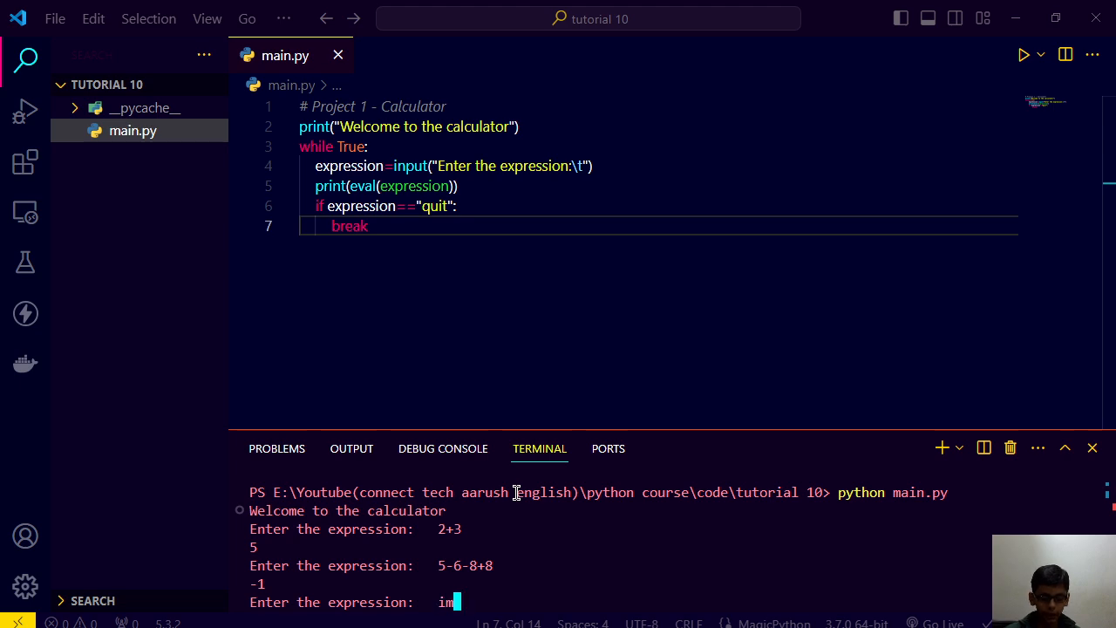
type("port math")
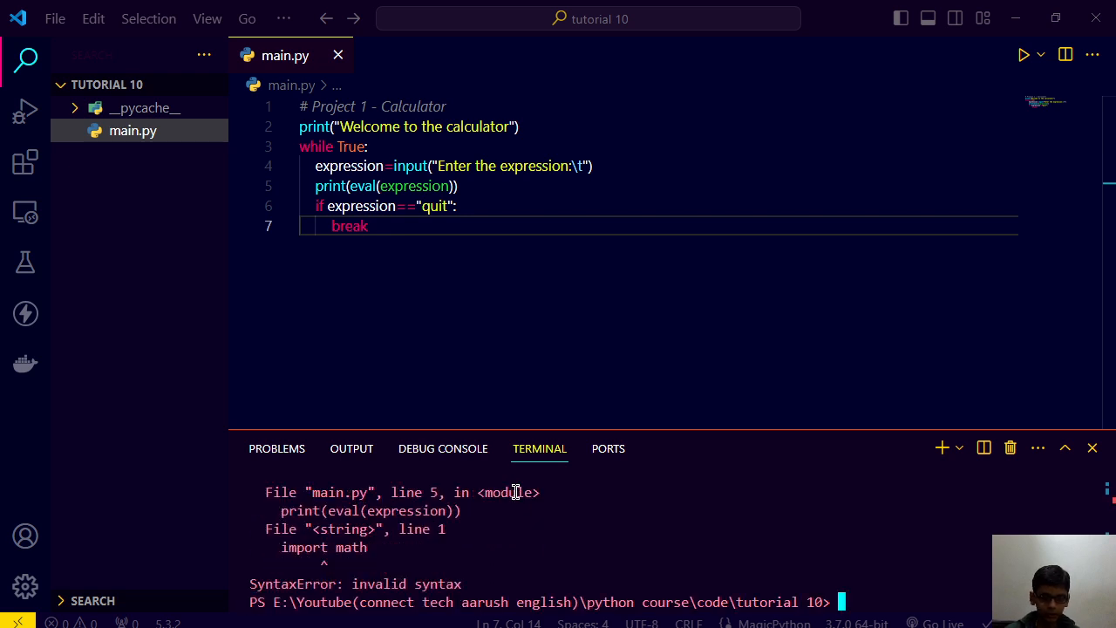
Rerun main.py, evaluate 6+6, 256+256 and 89+89 giving 12, 512, 178, then stop with Ctrl+C
type("python main.py")
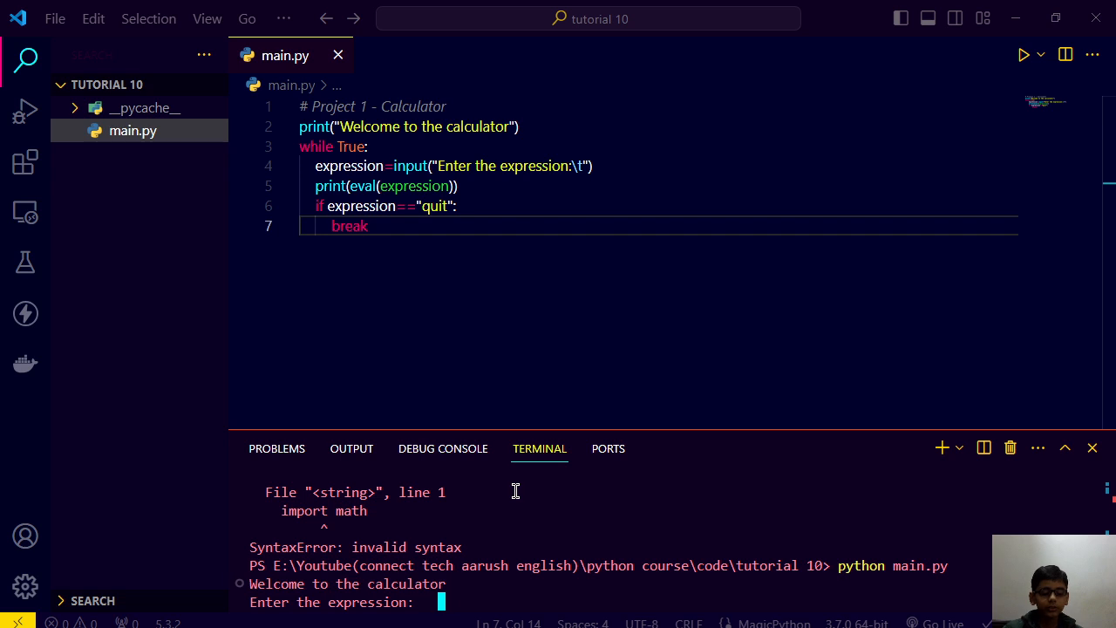
type("6+6")
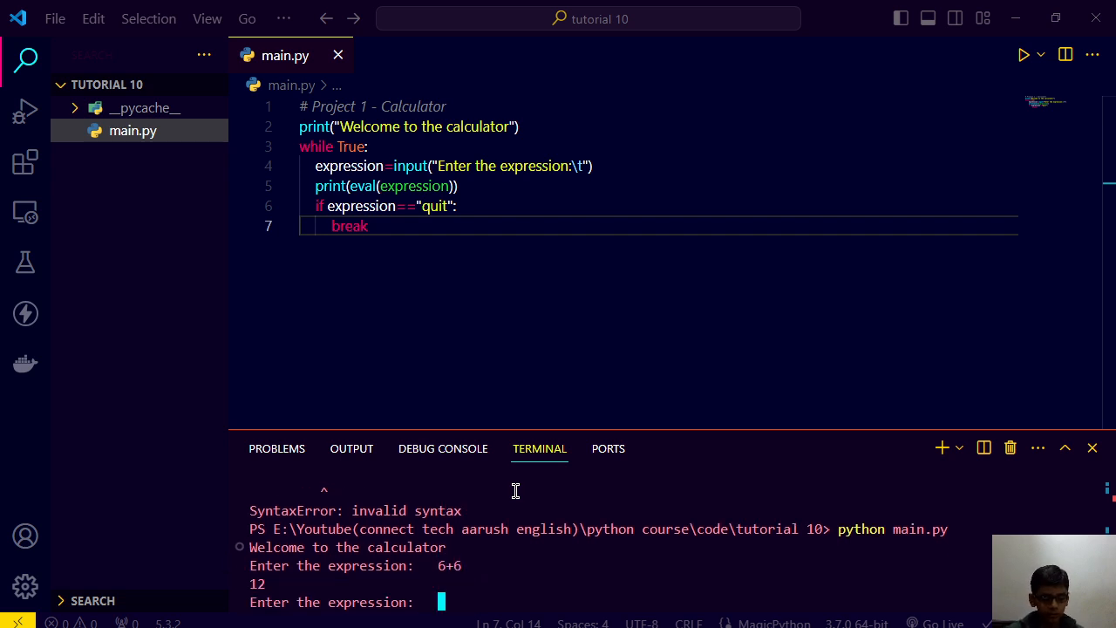
type("256+")
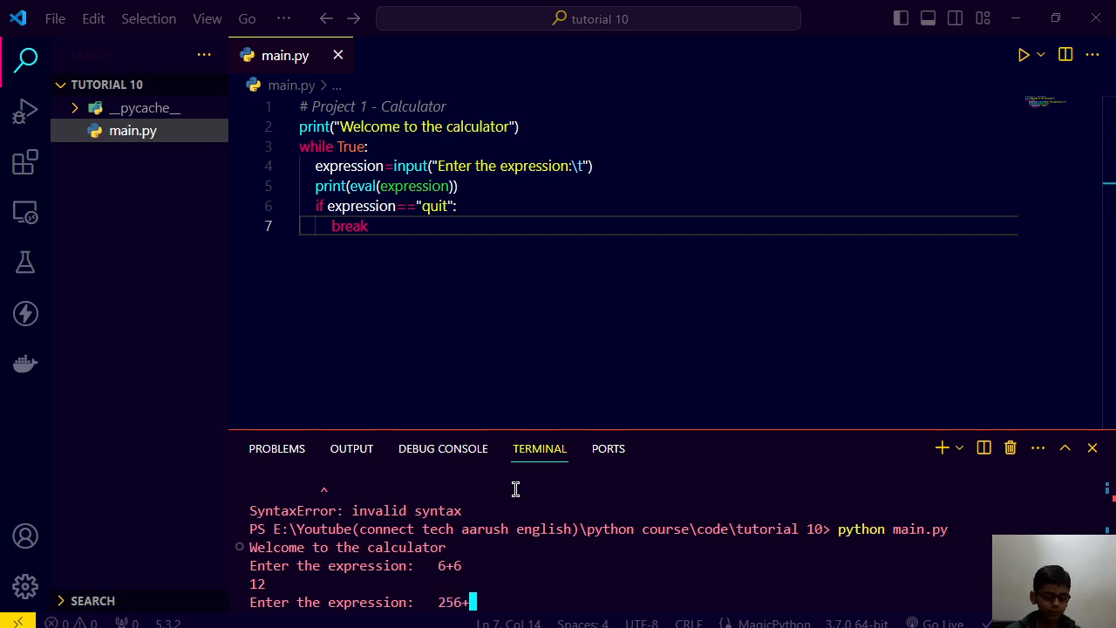
key("Enter")
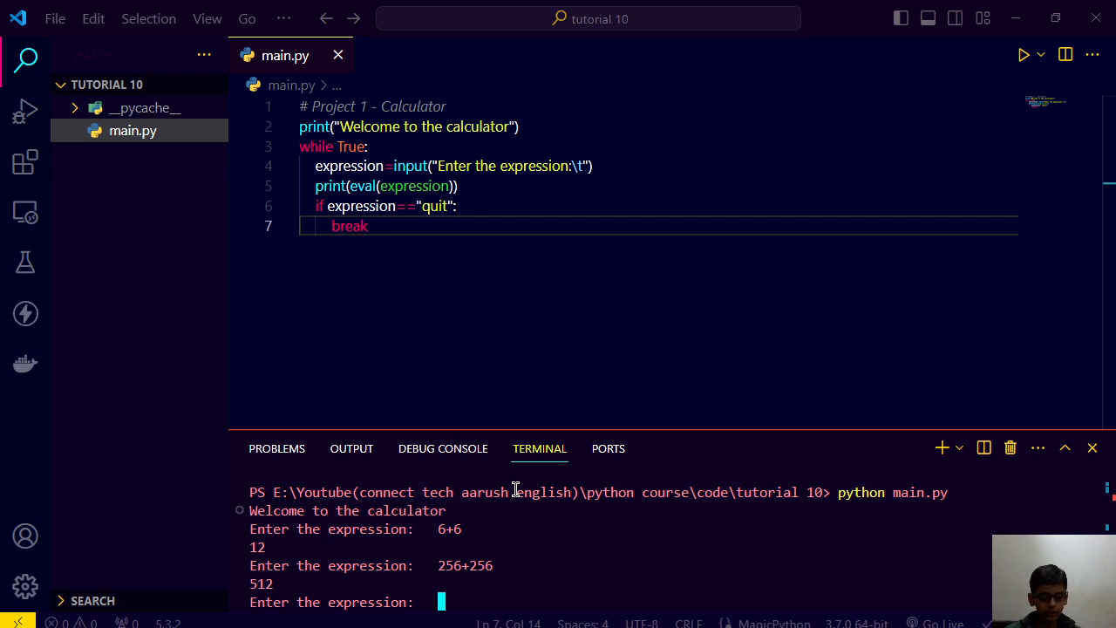
type("89+89")
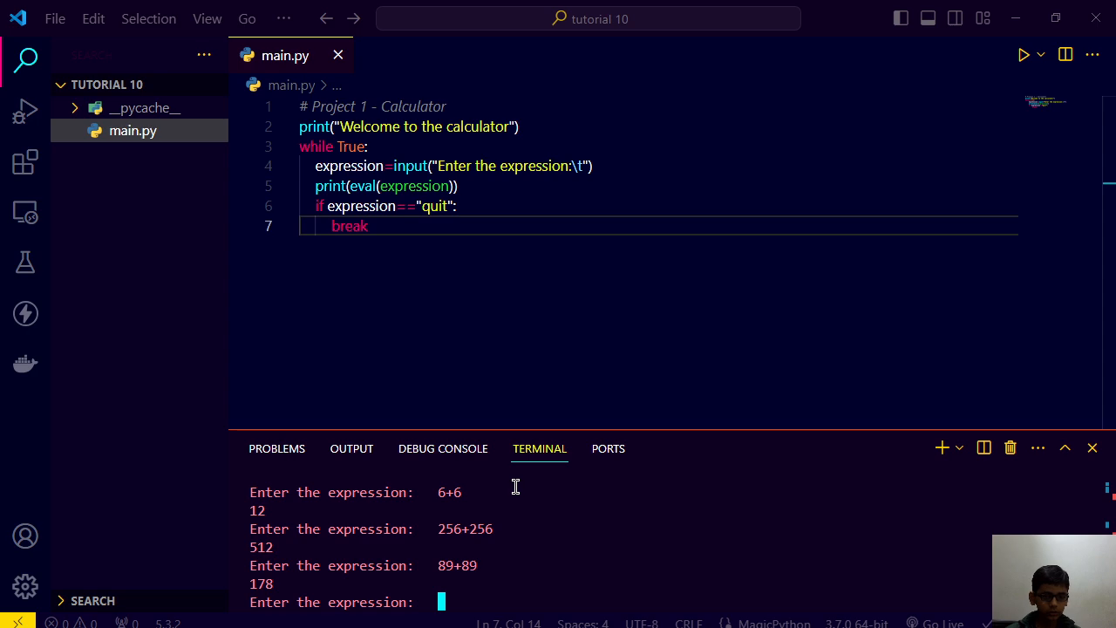
key("ctrl+c")
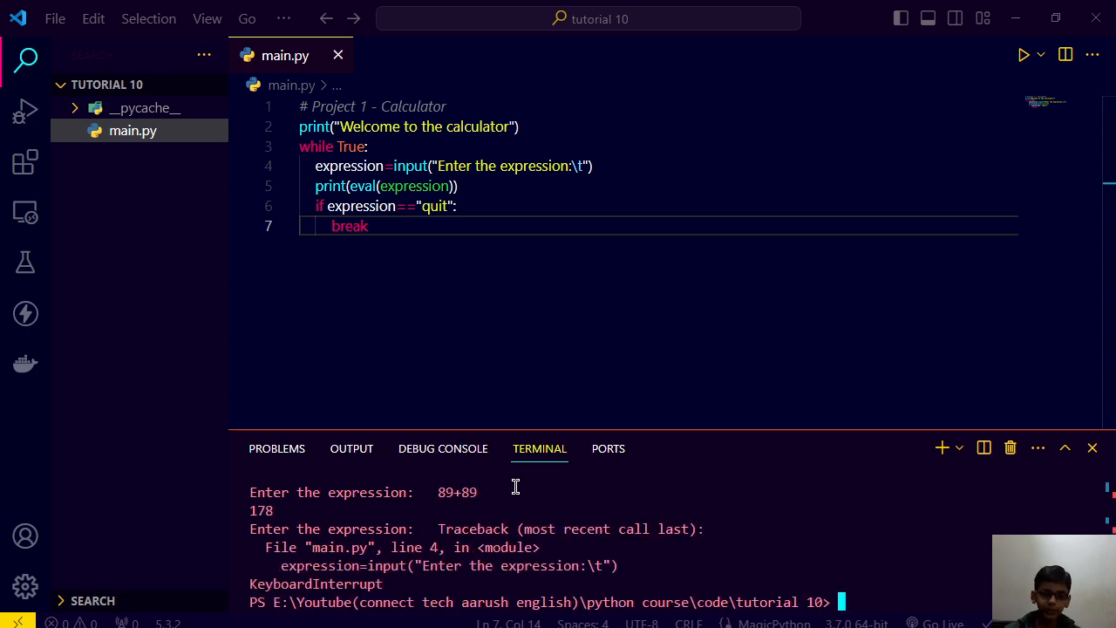
Add from math import * below the top comment of main.py and relaunch python main.py
left_click(366, 146)
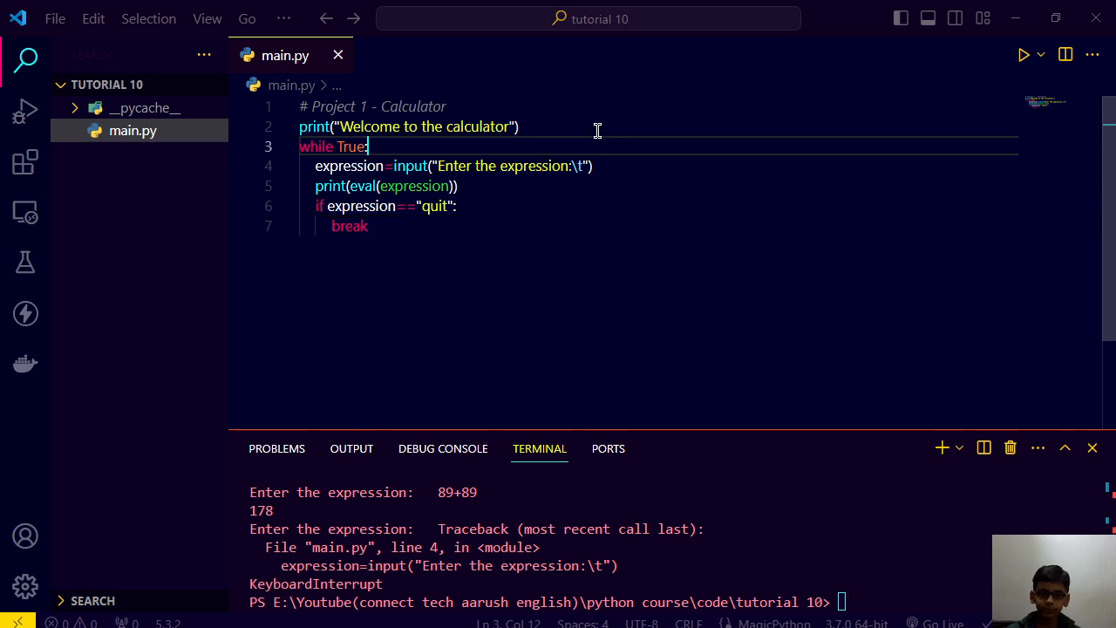
key("Enter")
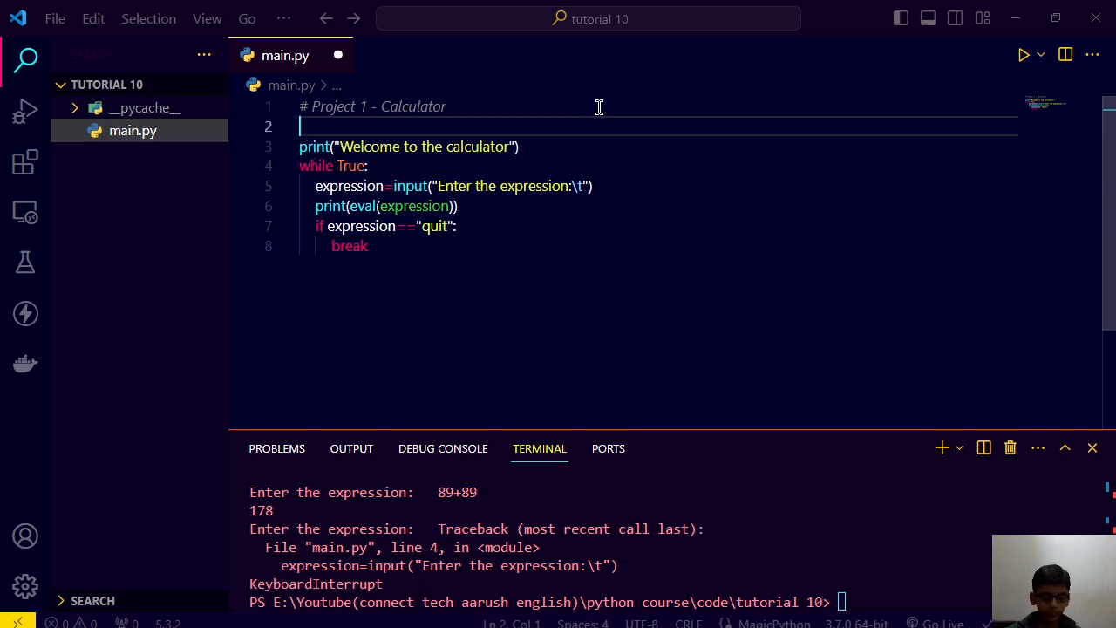
type("from mat")
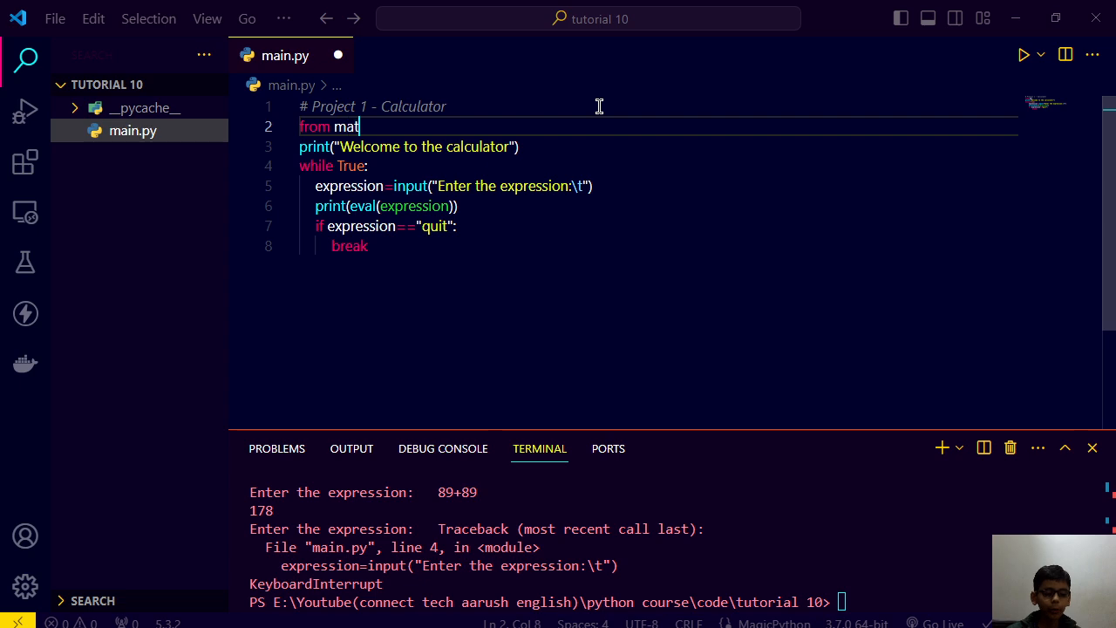
type("h")
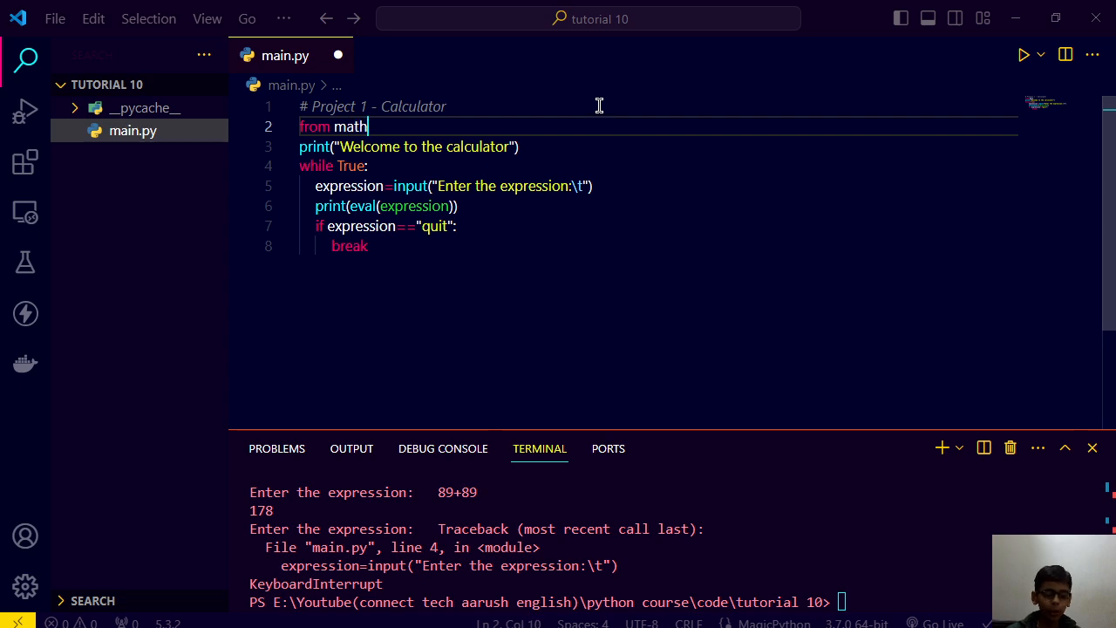
type("imp")
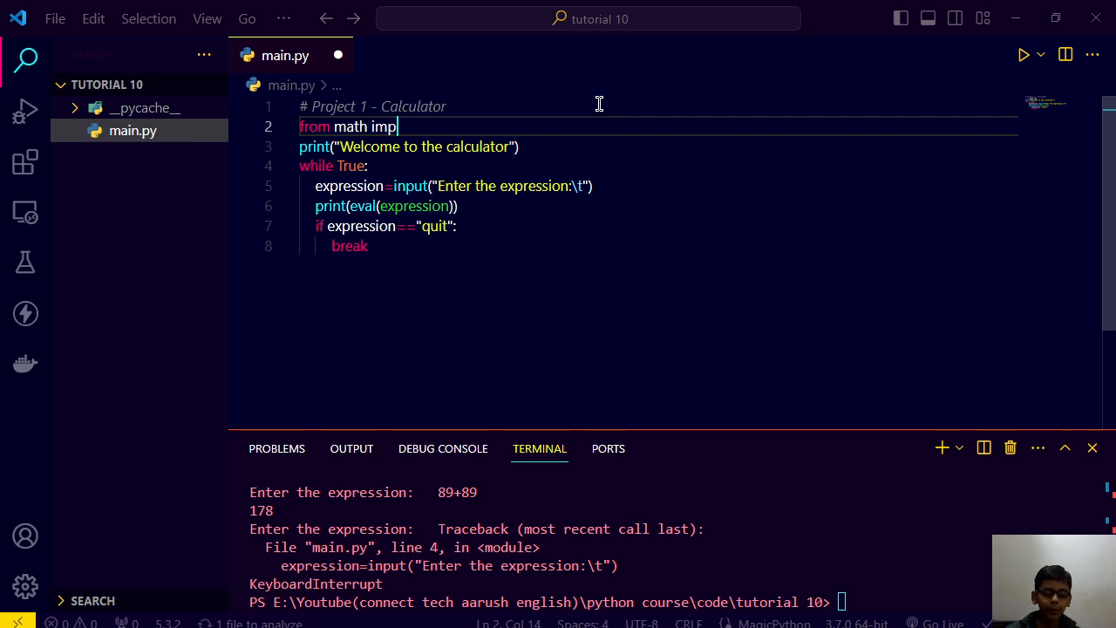
type("ort")
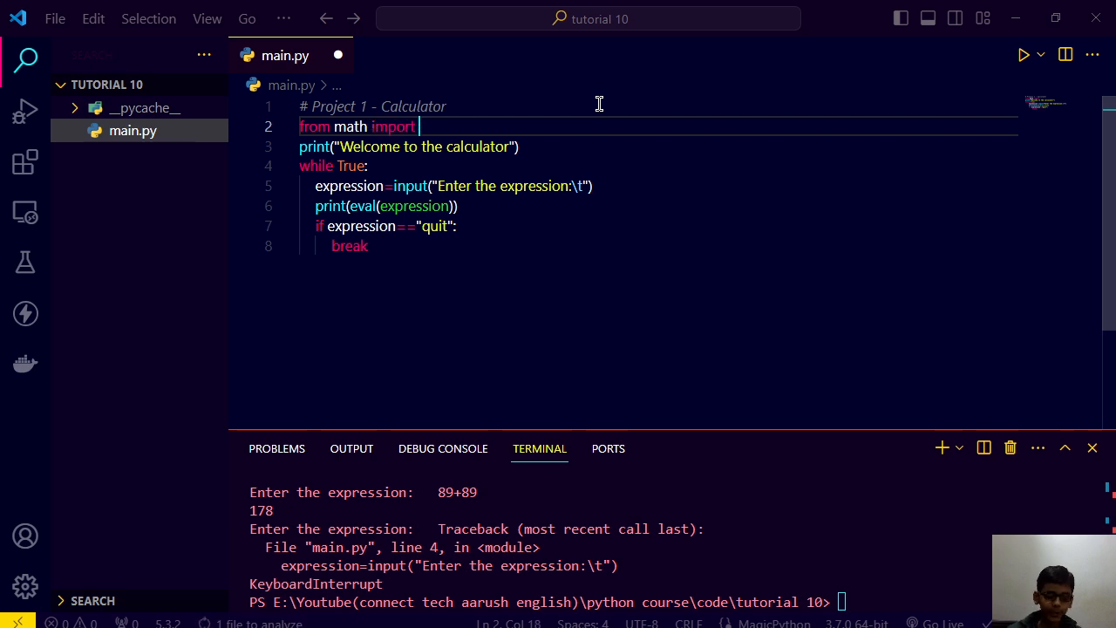
type("\"")
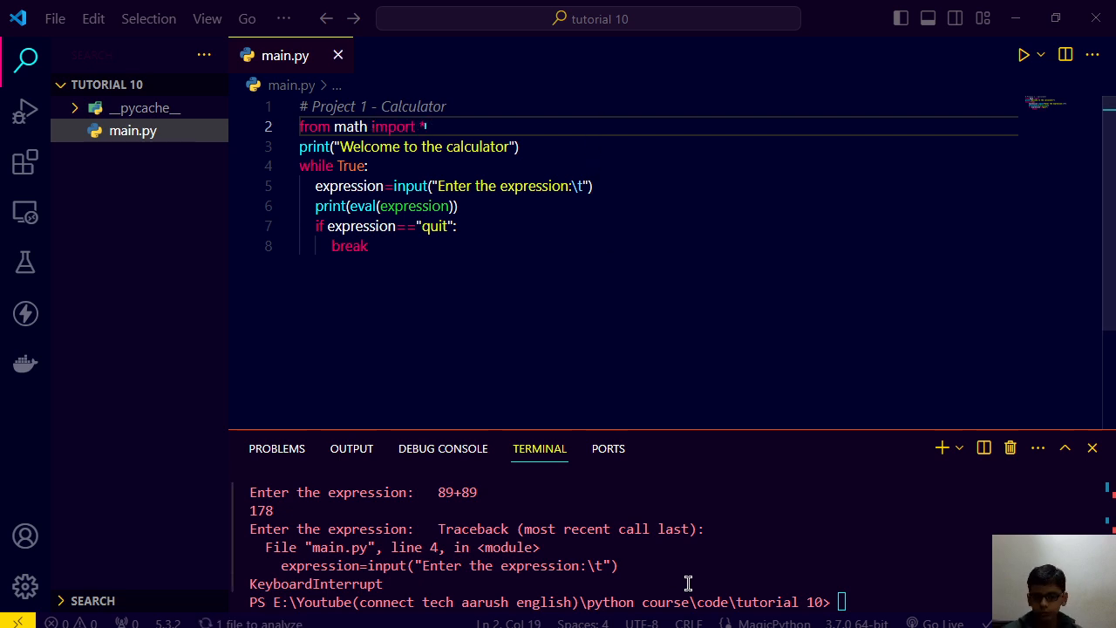
type("*")
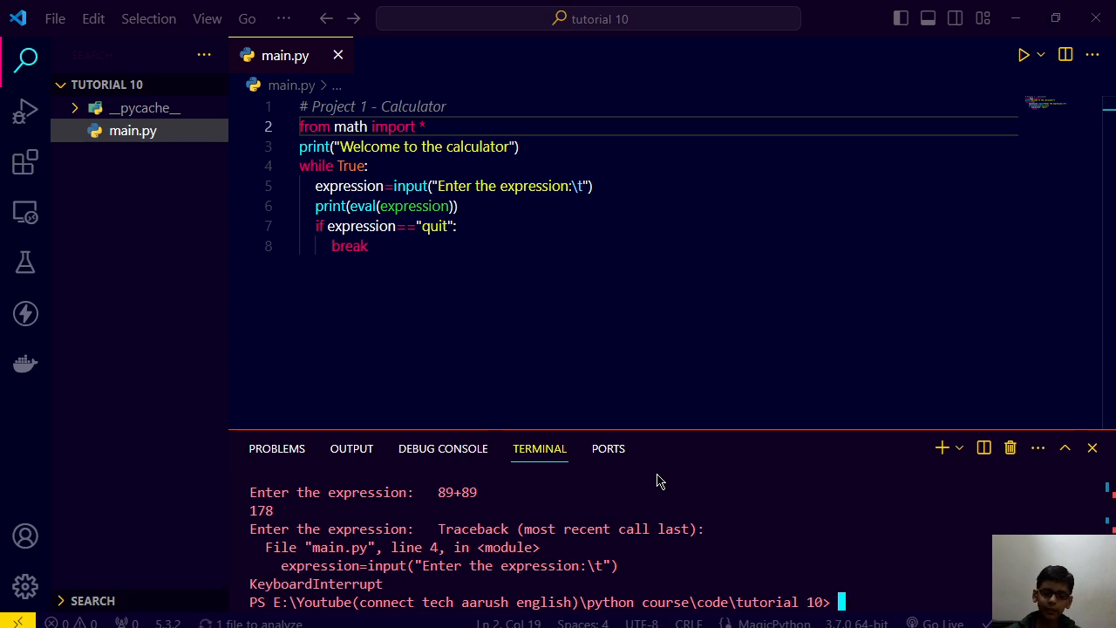
type("python main.py")
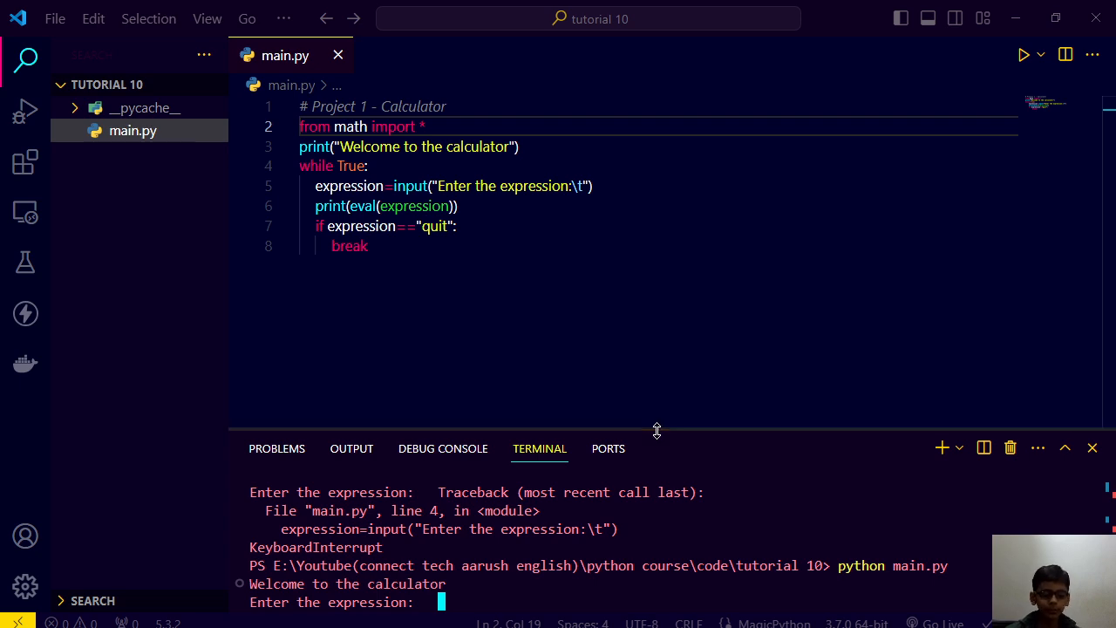
Evaluate sin(30), sum([2,4,5]) giving 11, tan and pi in the running calculator
type("sin()")
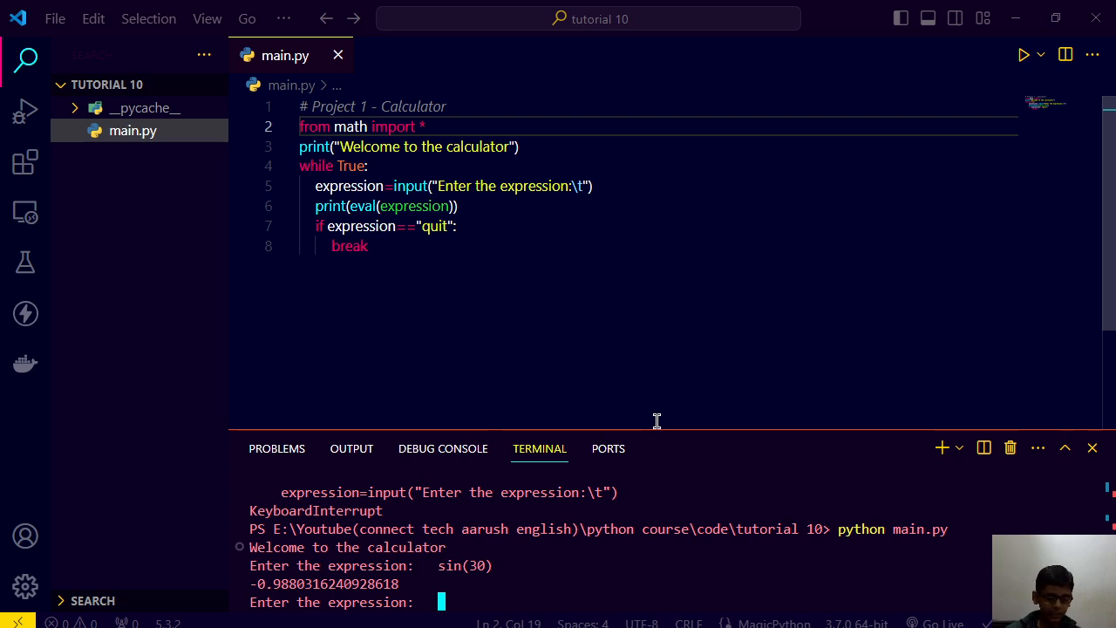
type("sum([])")
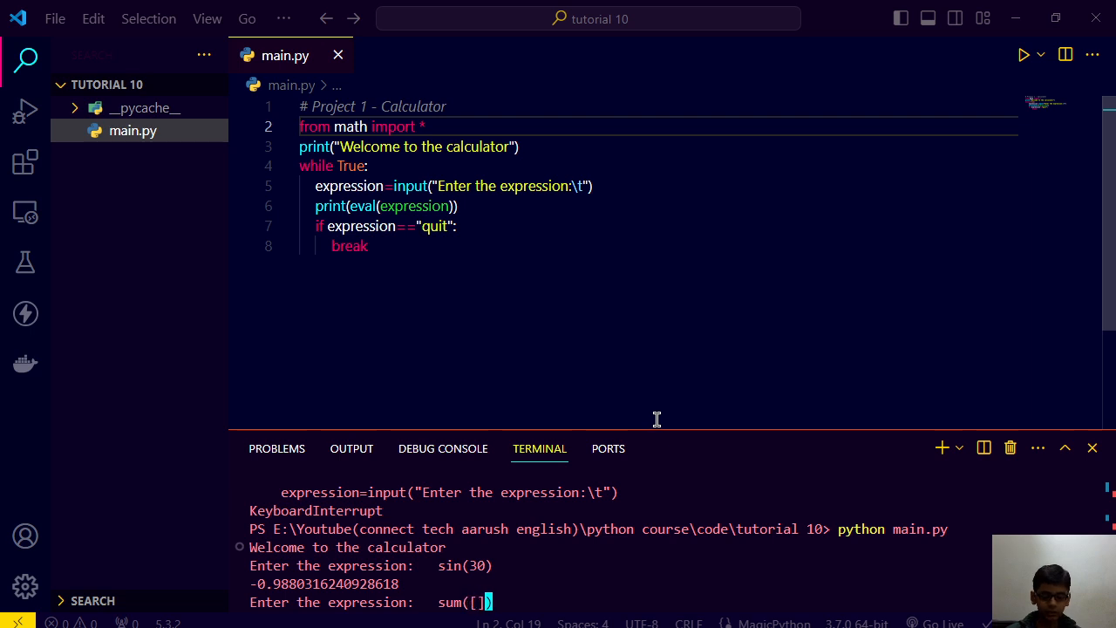
type("2,4,5")
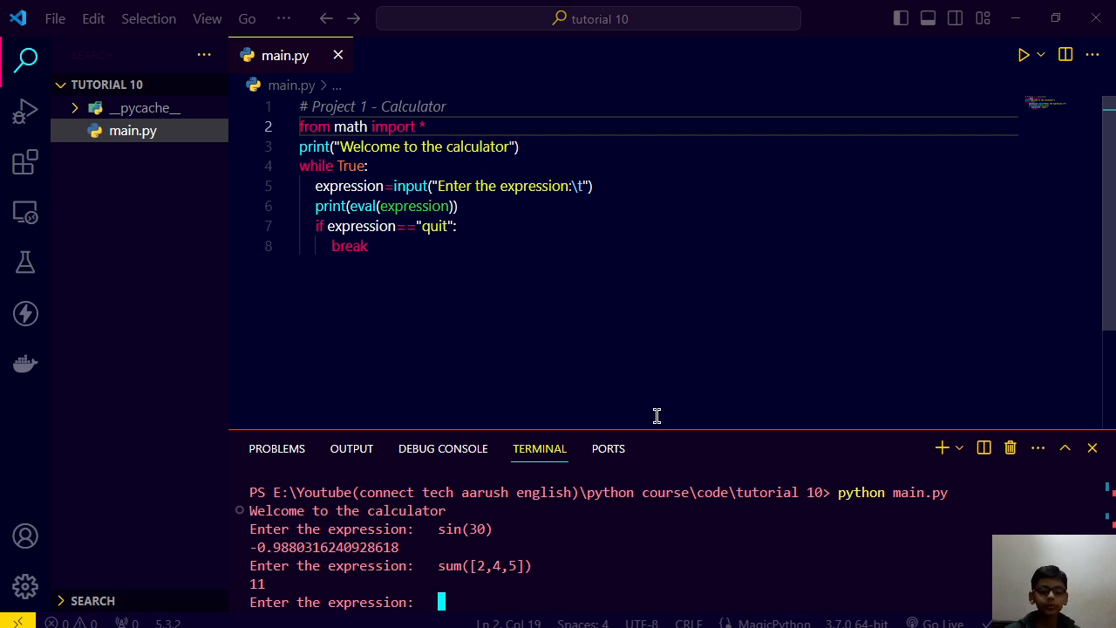
type("tan()")
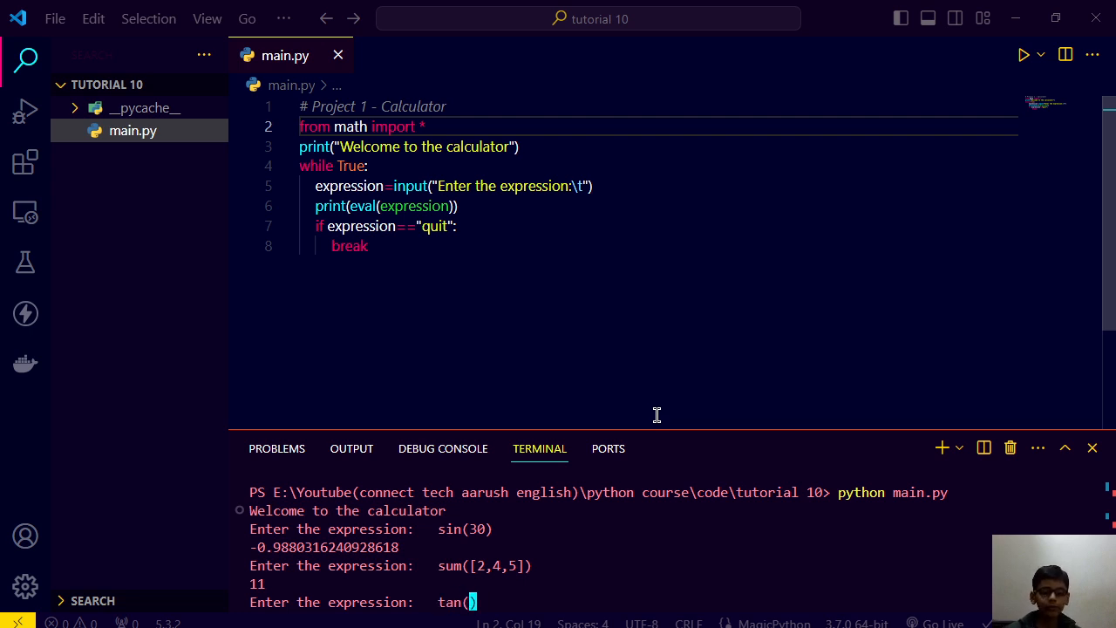
type("pi")
type("quit")
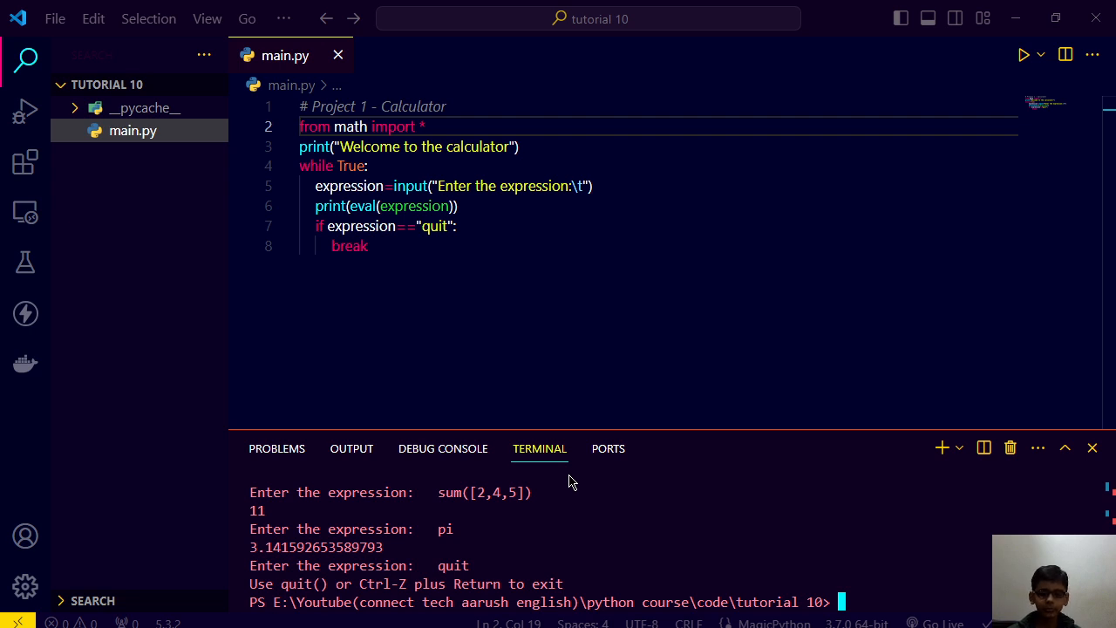
Replace break on line 8 of main.py with a quit() call
double_click(349, 246)
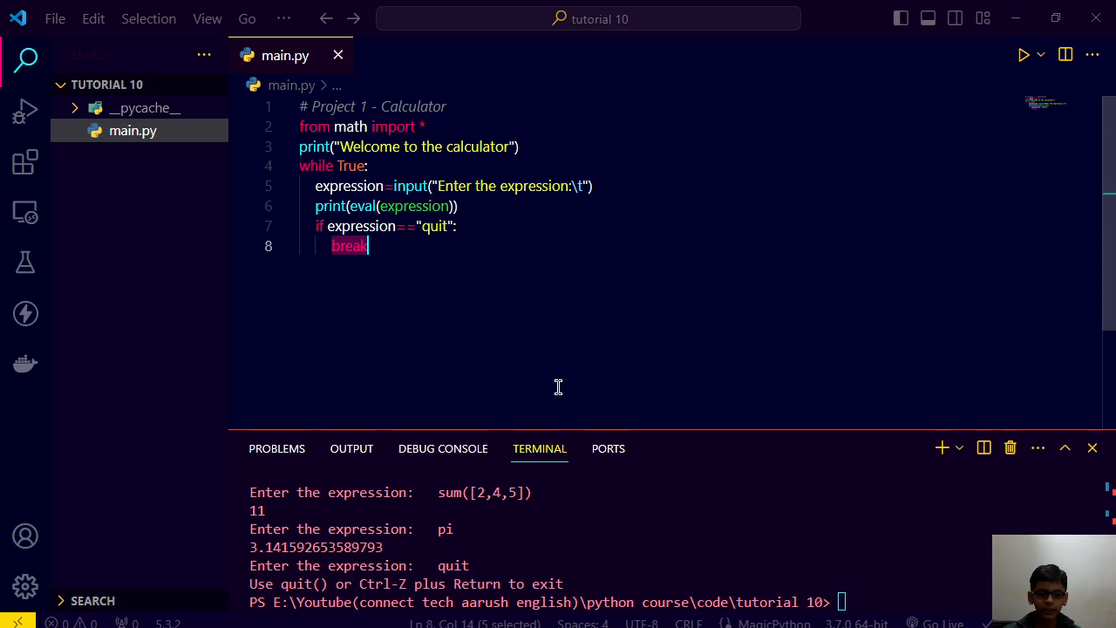
type("quit")
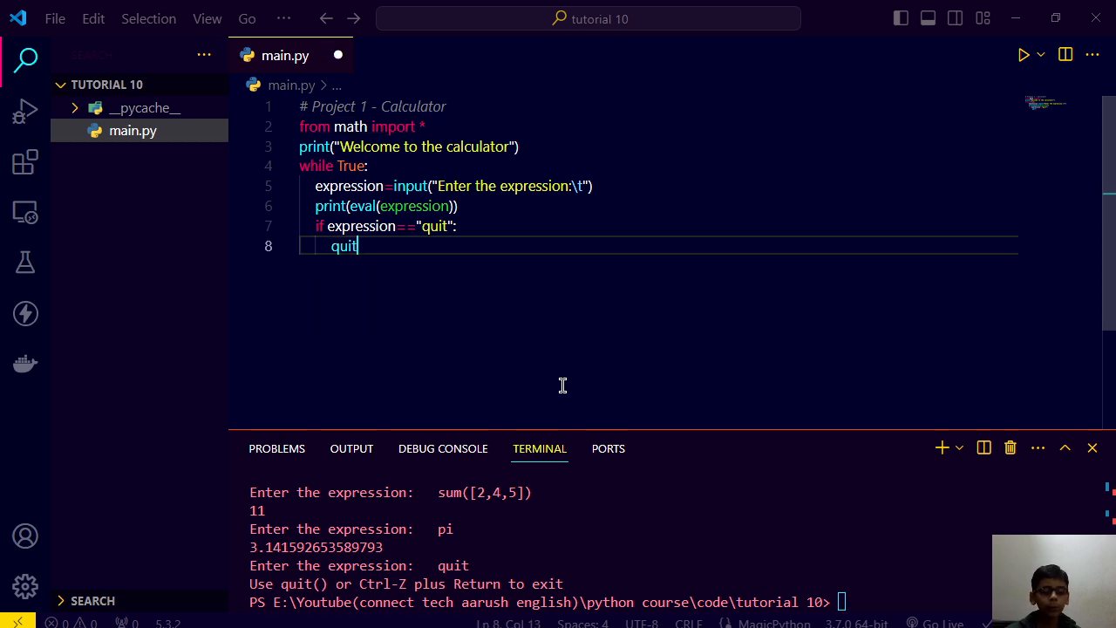
type("()")
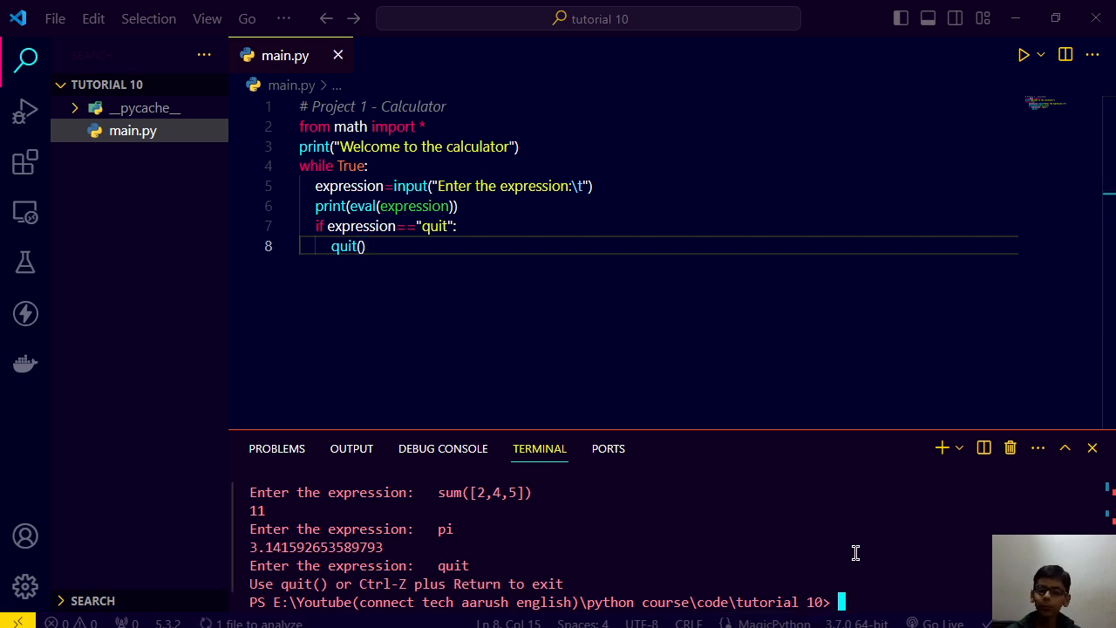
Run python main.py, enter quit to exit, then end input with Ctrl+Z
type("python main.py")
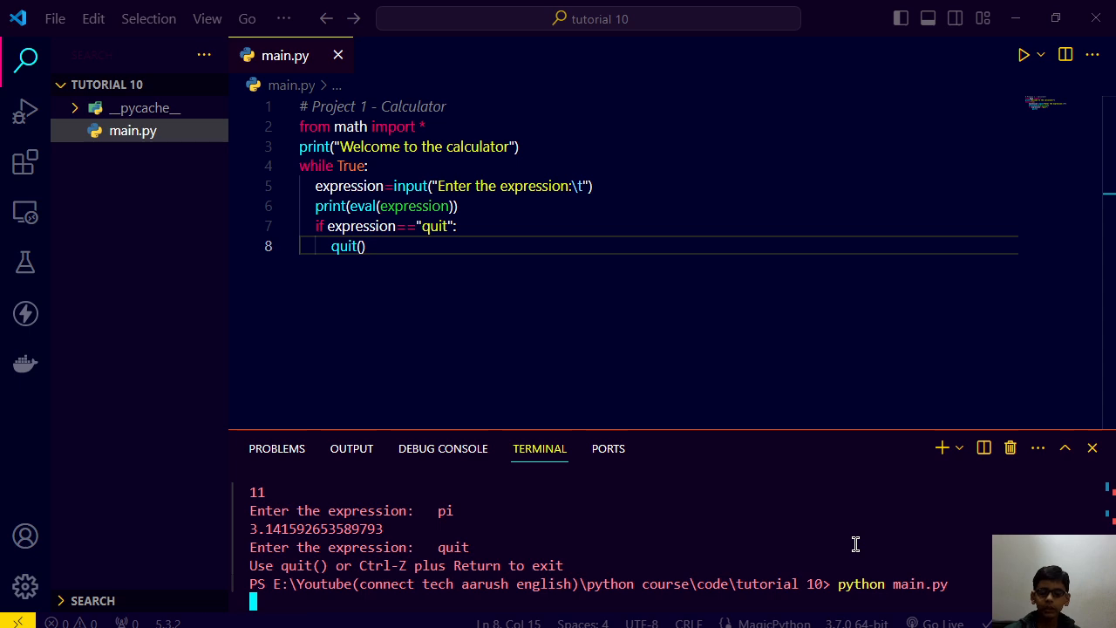
type("quit")
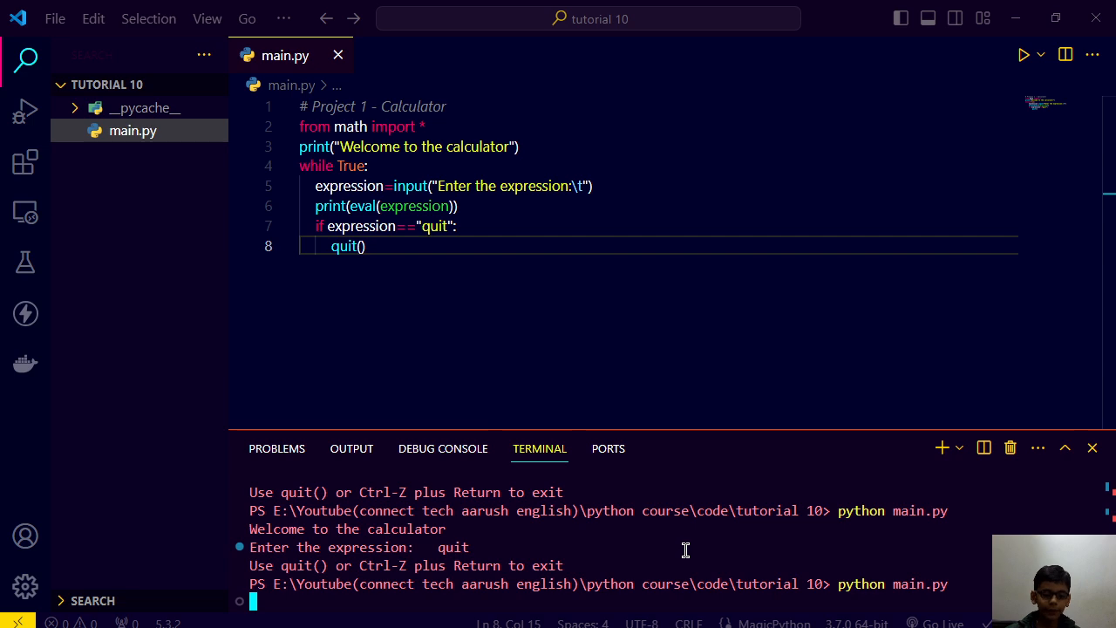
key("ctrl+z")
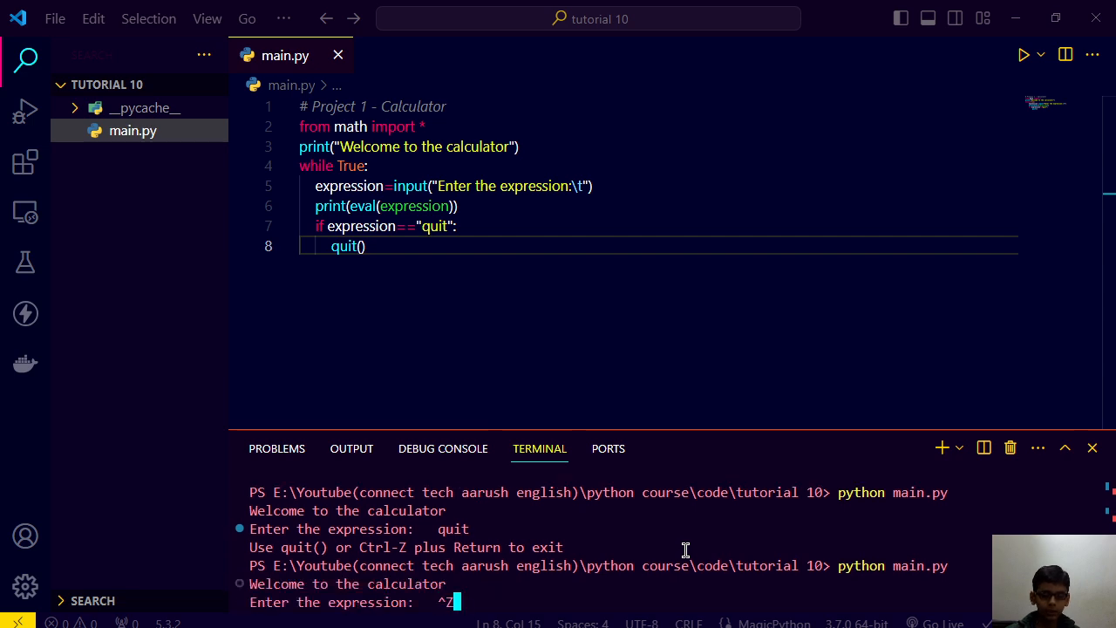